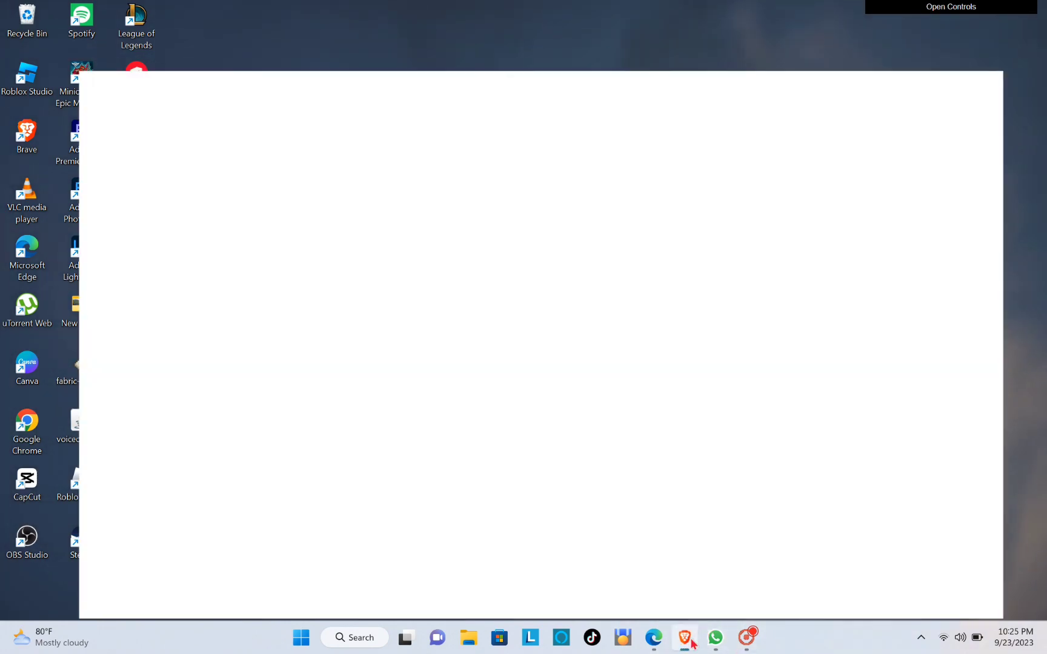
From the Brave Search results, open the 'Publishing to Marketplace' Roblox Creator Hub documentation.
{"action": "left_click", "coordinate": [683, 637]}
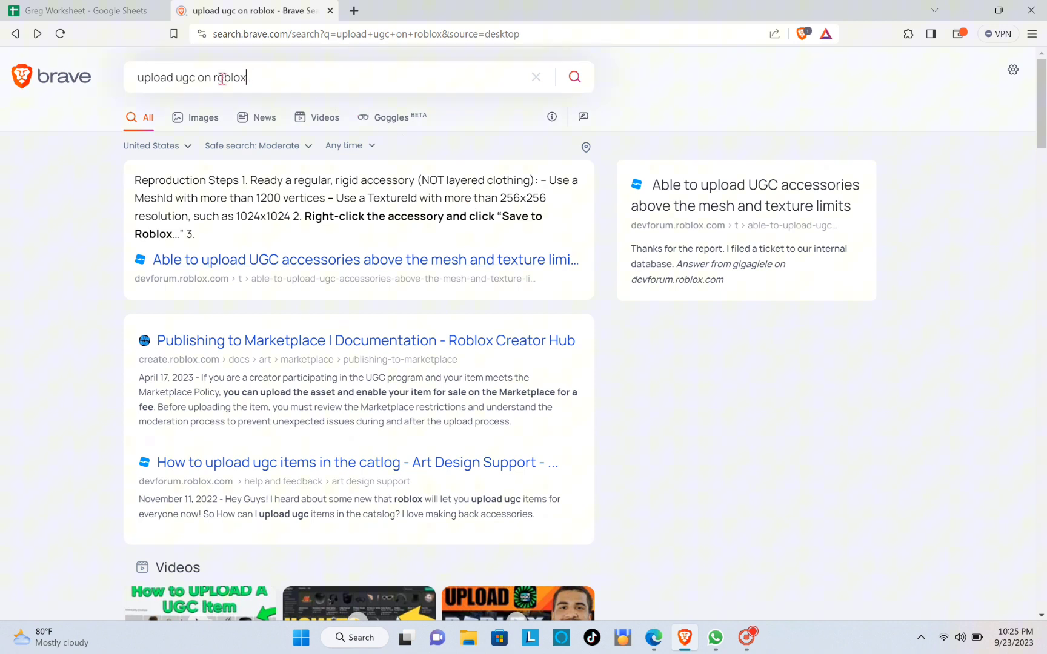
{"action": "triple_click", "coordinate": [190, 77]}
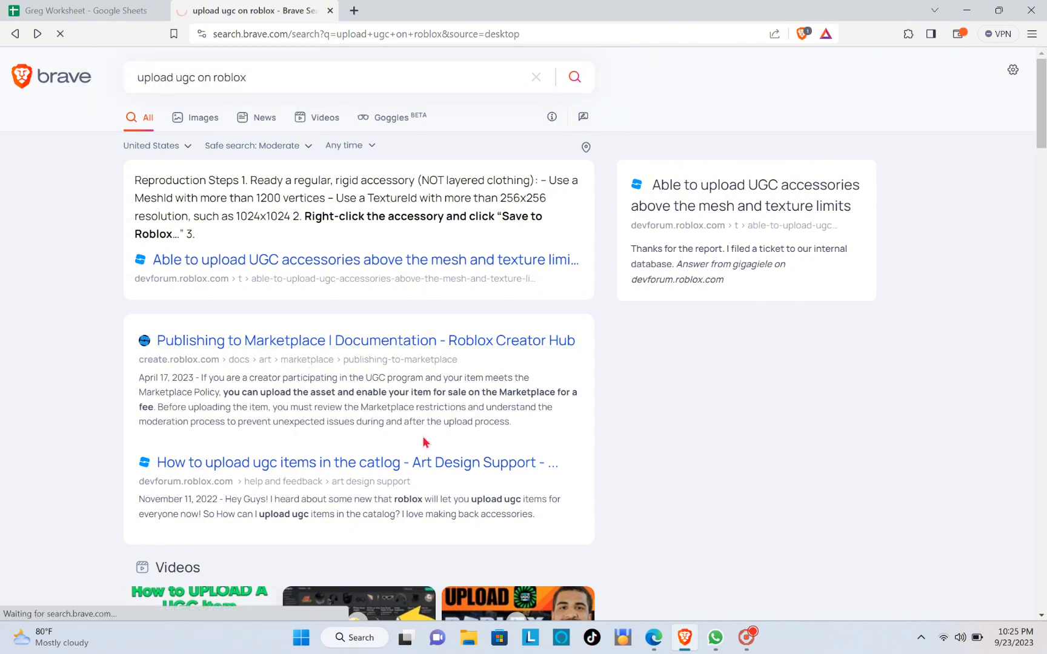
{"action": "left_click", "coordinate": [364, 341]}
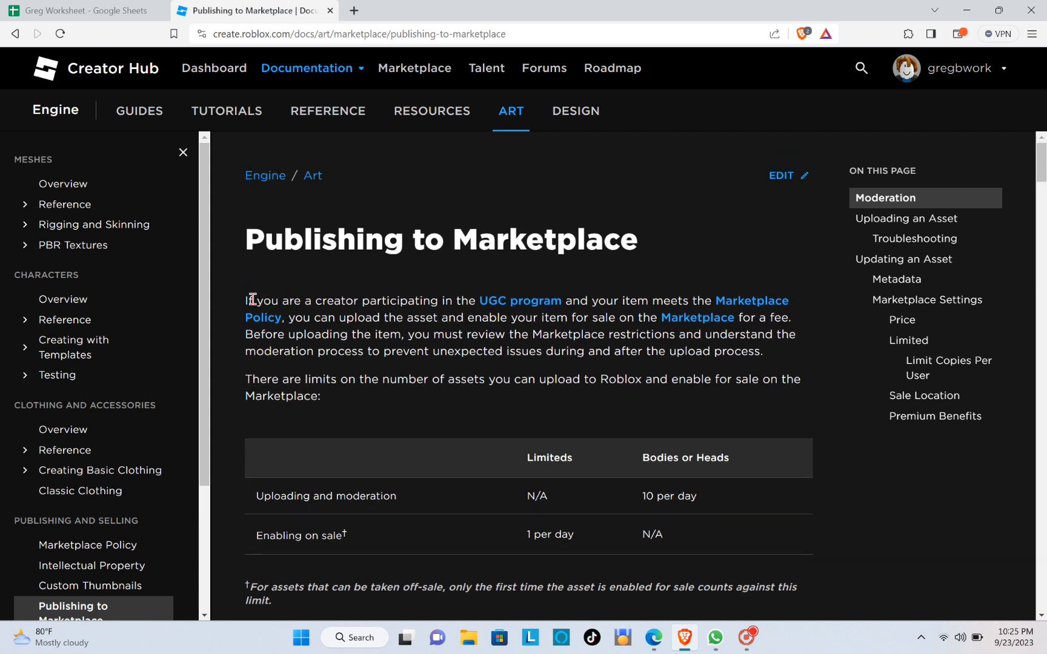
{"action": "double_click", "coordinate": [255, 300]}
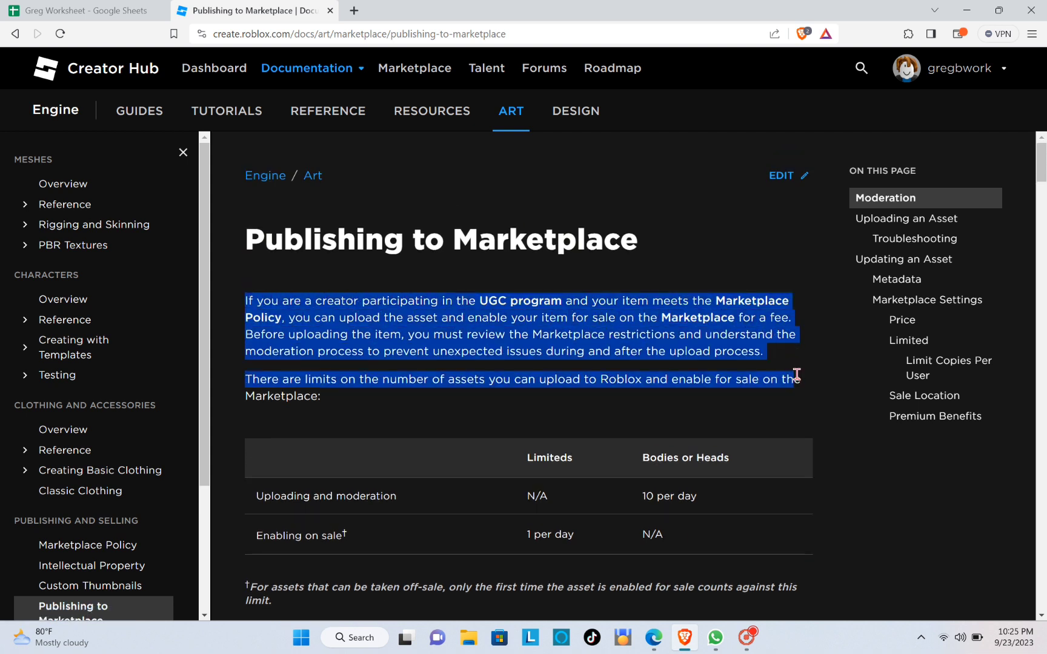
{"action": "left_click", "coordinate": [706, 245]}
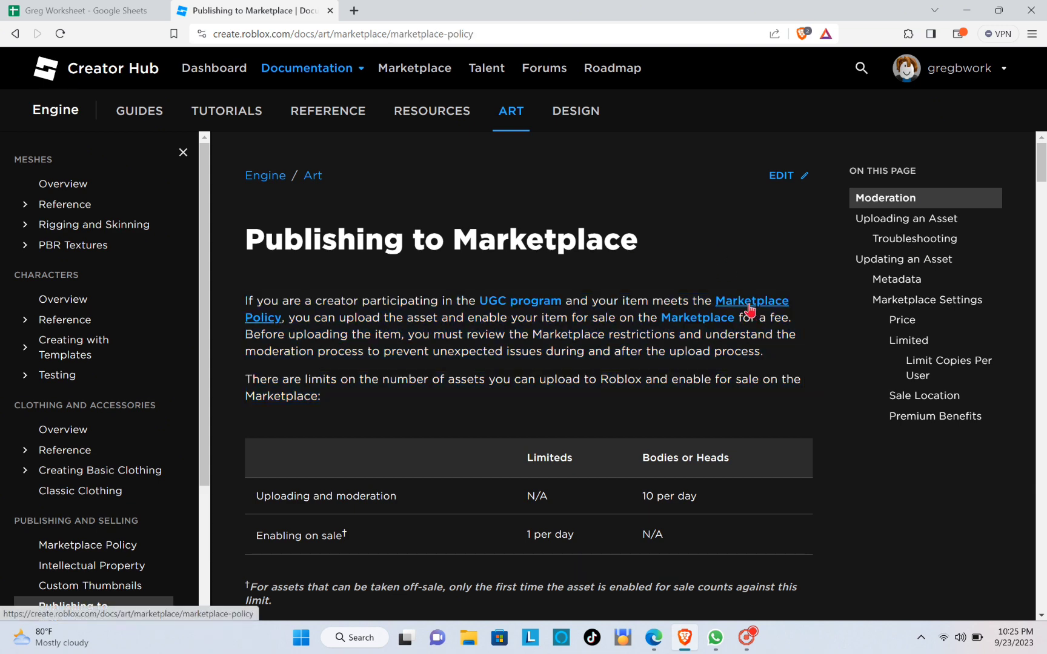
Open the Marketplace Policy page and read down to the UGC Program Guidelines.
{"action": "left_click", "coordinate": [750, 301]}
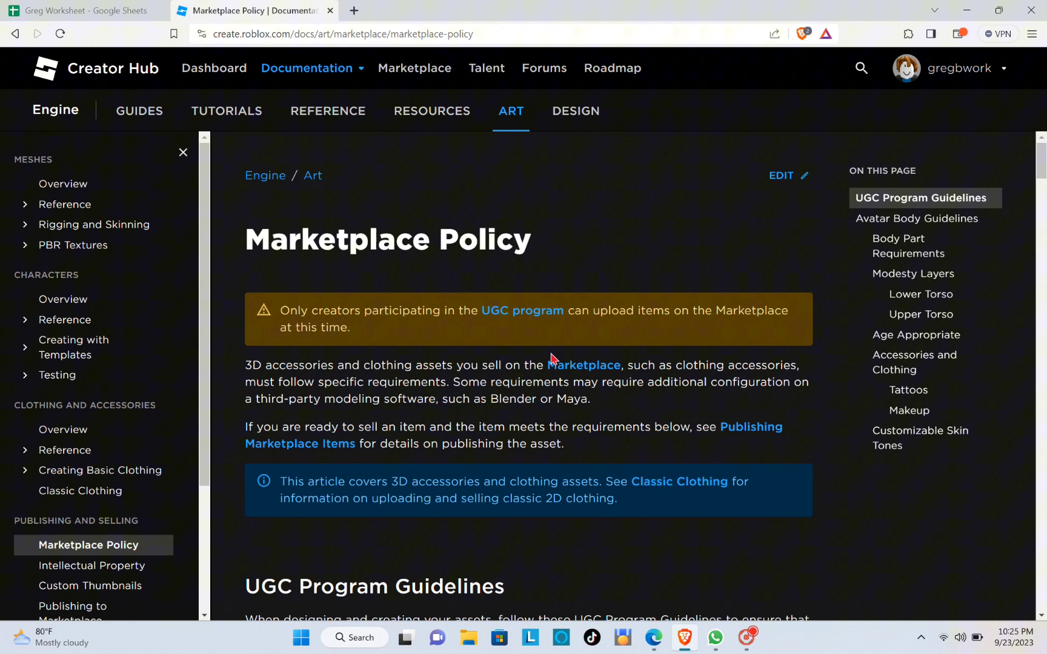
{"action": "scroll", "scroll_direction": "down", "scroll_amount": 3}
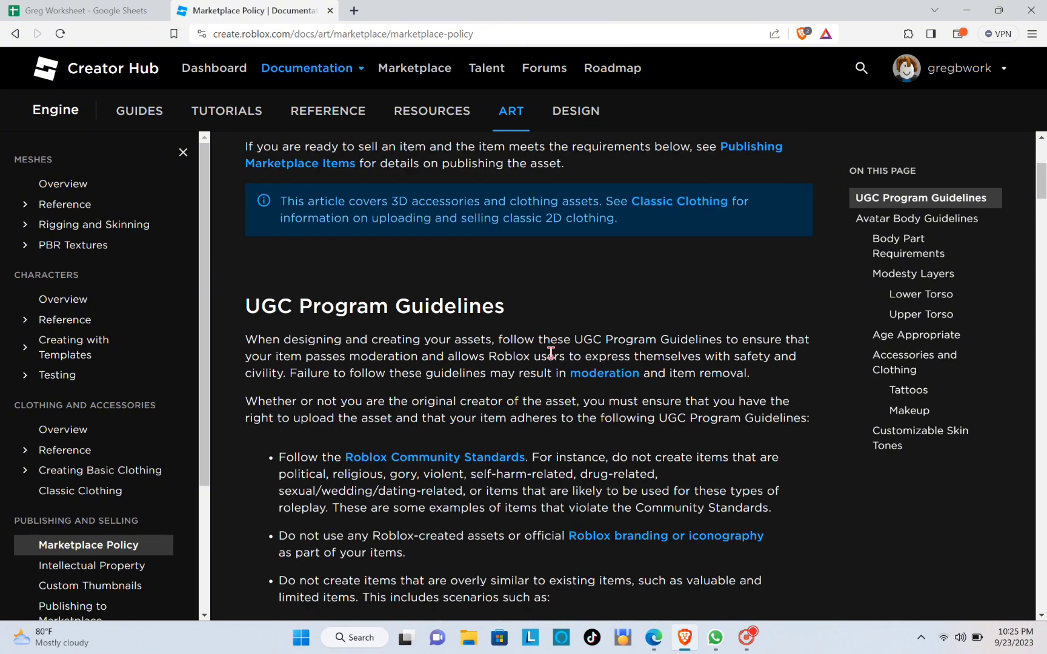
{"action": "scroll", "scroll_direction": "up", "scroll_amount": 3}
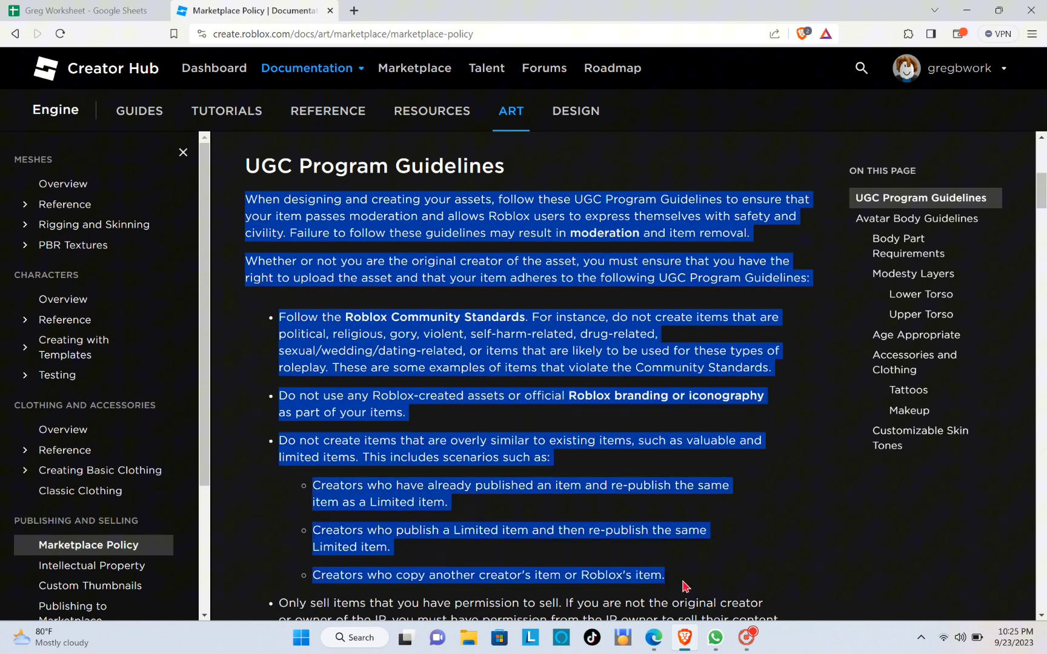
{"action": "scroll", "scroll_direction": "down", "scroll_amount": 3}
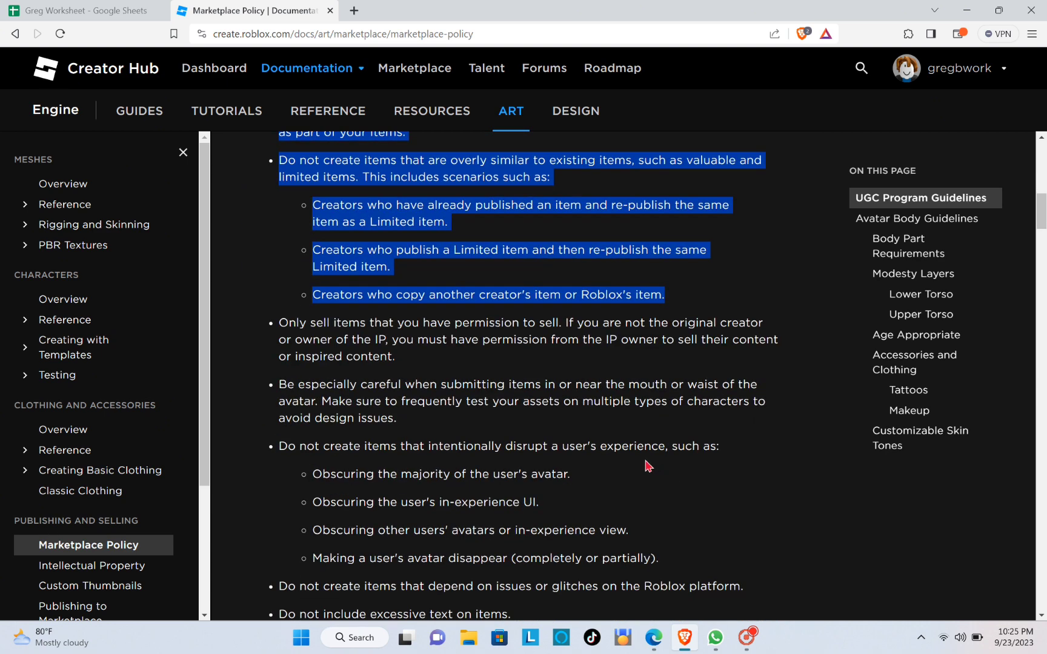
Go back to Publishing to Marketplace and read Moderation, Uploading an Asset and Troubleshooting.
{"action": "left_click", "coordinate": [72, 607]}
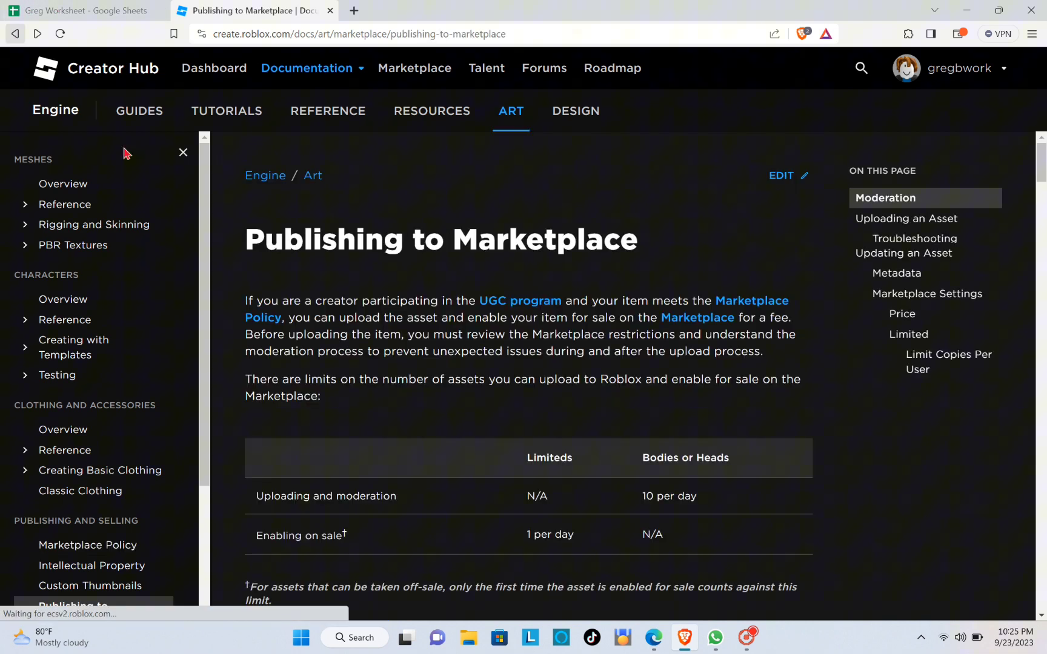
{"action": "scroll", "scroll_direction": "down", "scroll_amount": 3}
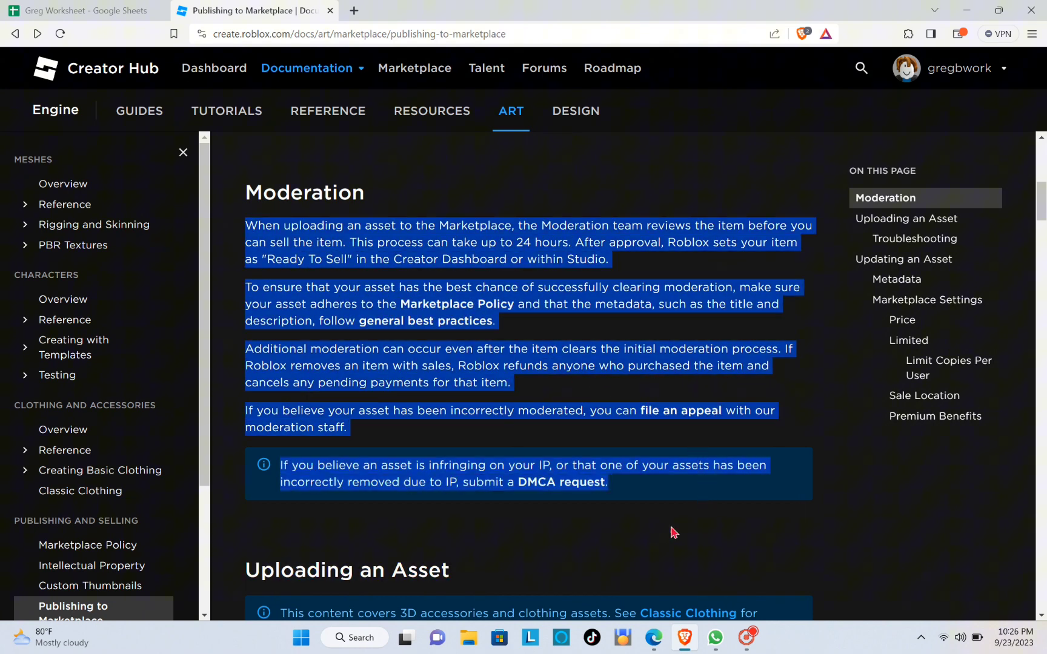
{"action": "scroll", "scroll_direction": "down", "scroll_amount": 3}
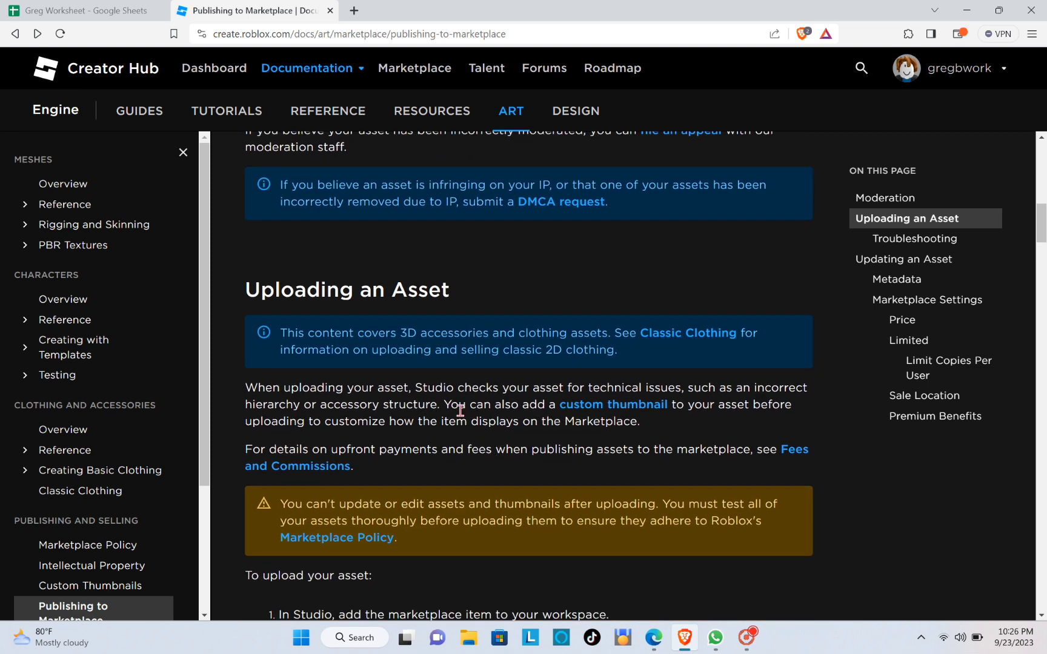
{"action": "scroll", "scroll_direction": "down", "scroll_amount": 3}
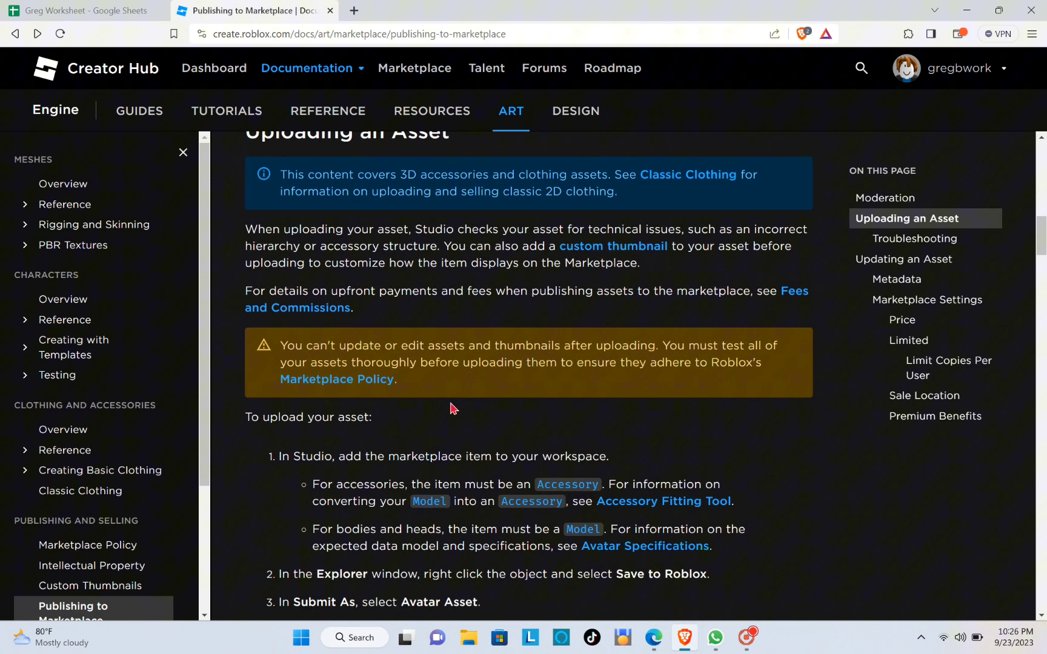
{"action": "scroll", "scroll_direction": "down", "scroll_amount": 3}
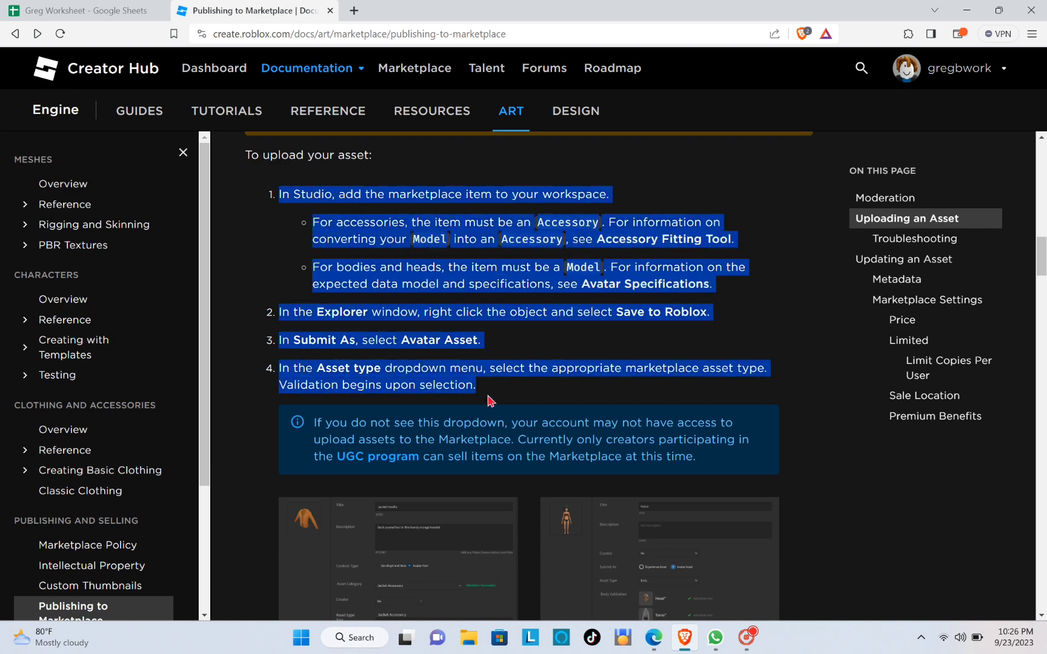
{"action": "scroll", "scroll_direction": "down", "scroll_amount": 3}
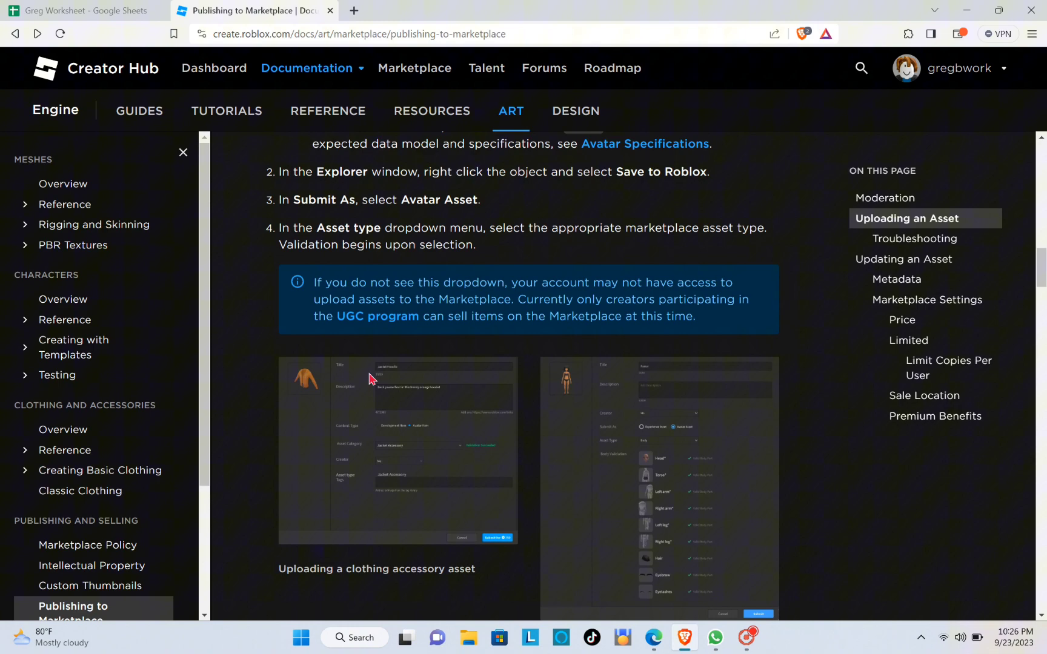
{"action": "scroll", "scroll_direction": "down", "scroll_amount": 3}
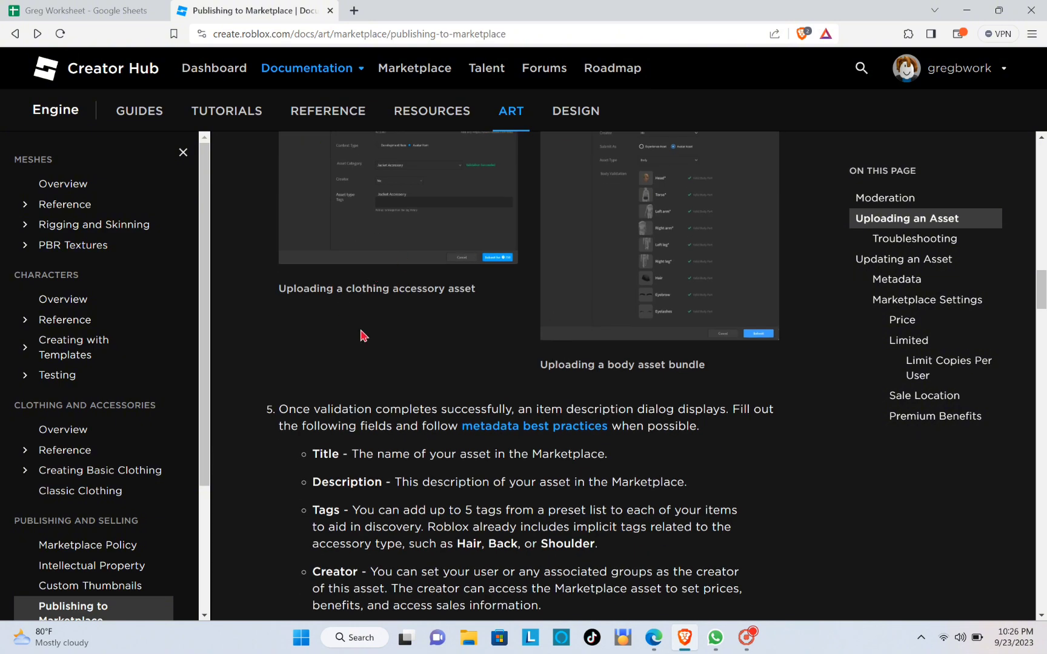
{"action": "scroll", "scroll_direction": "down", "scroll_amount": 3}
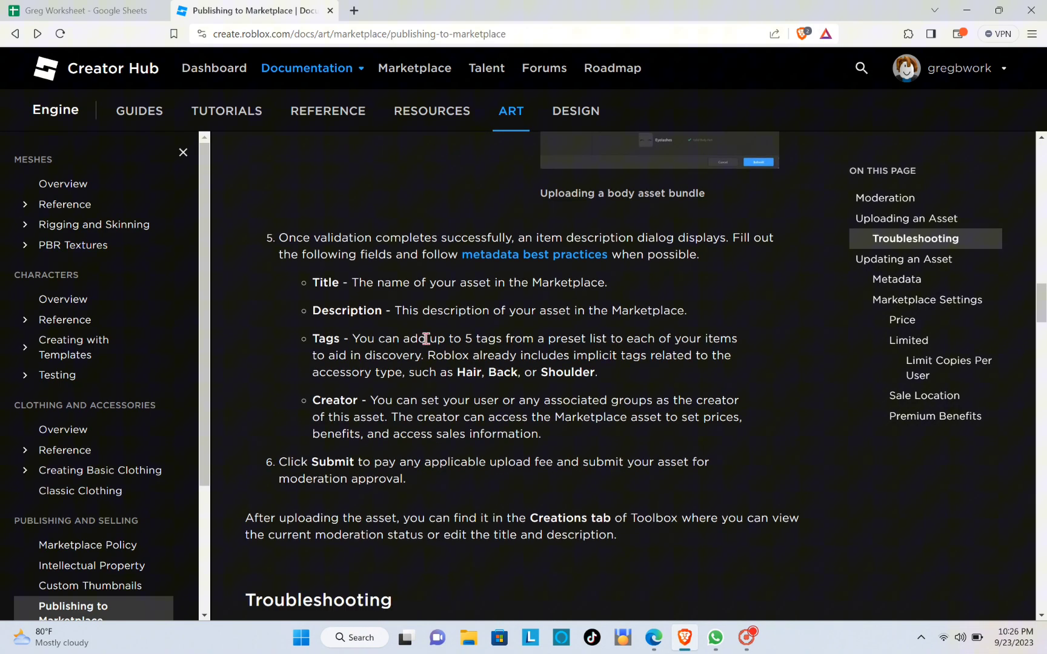
{"action": "scroll", "scroll_direction": "down", "scroll_amount": 3}
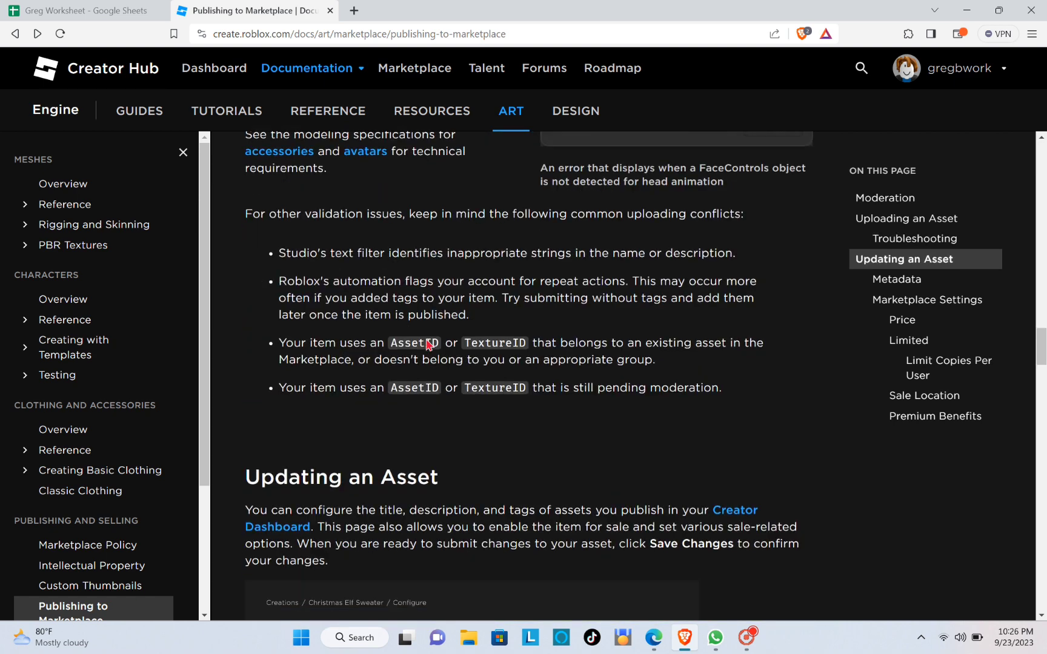
{"action": "scroll", "scroll_direction": "up", "scroll_amount": 3}
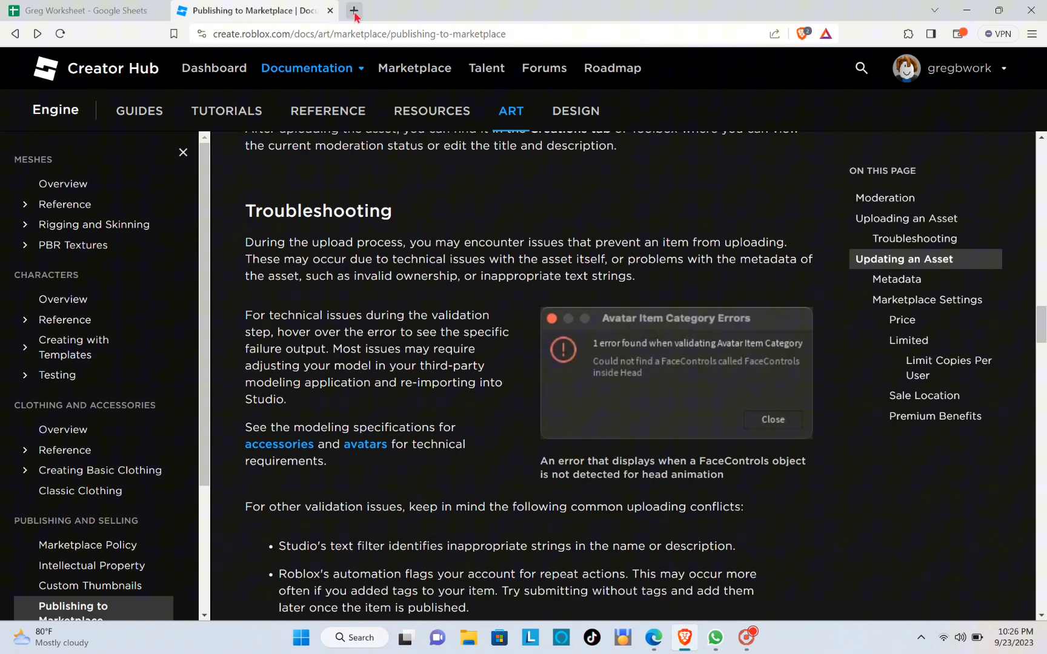
Open roblox.com/home in a new tab and go to the Creator Hub via Create.
{"action": "left_click", "coordinate": [354, 11]}
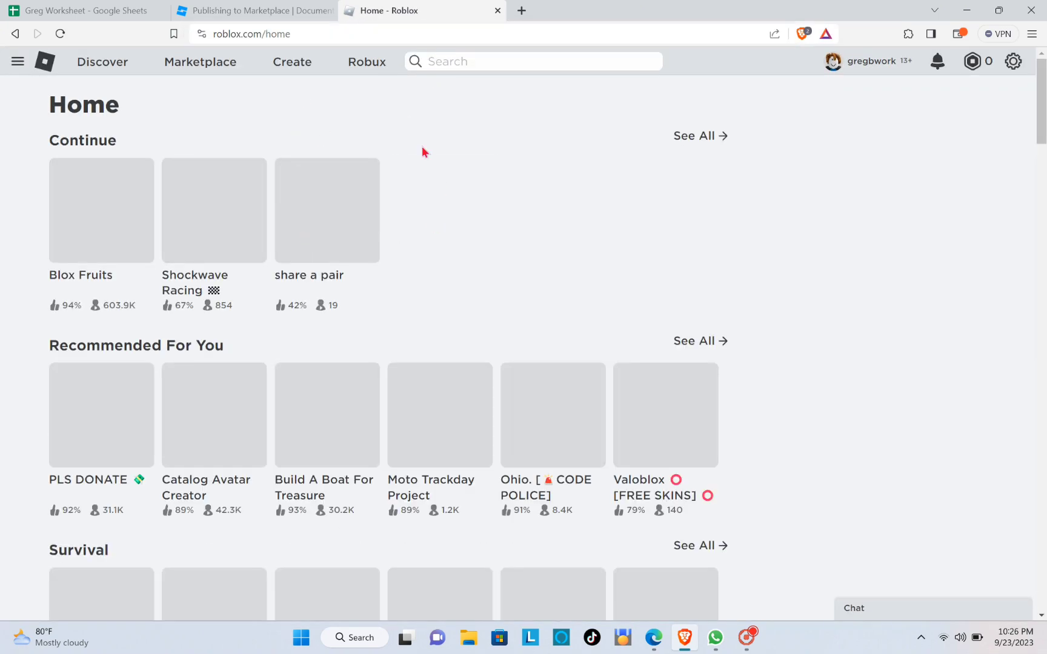
{"action": "scroll", "scroll_direction": "down", "scroll_amount": 3}
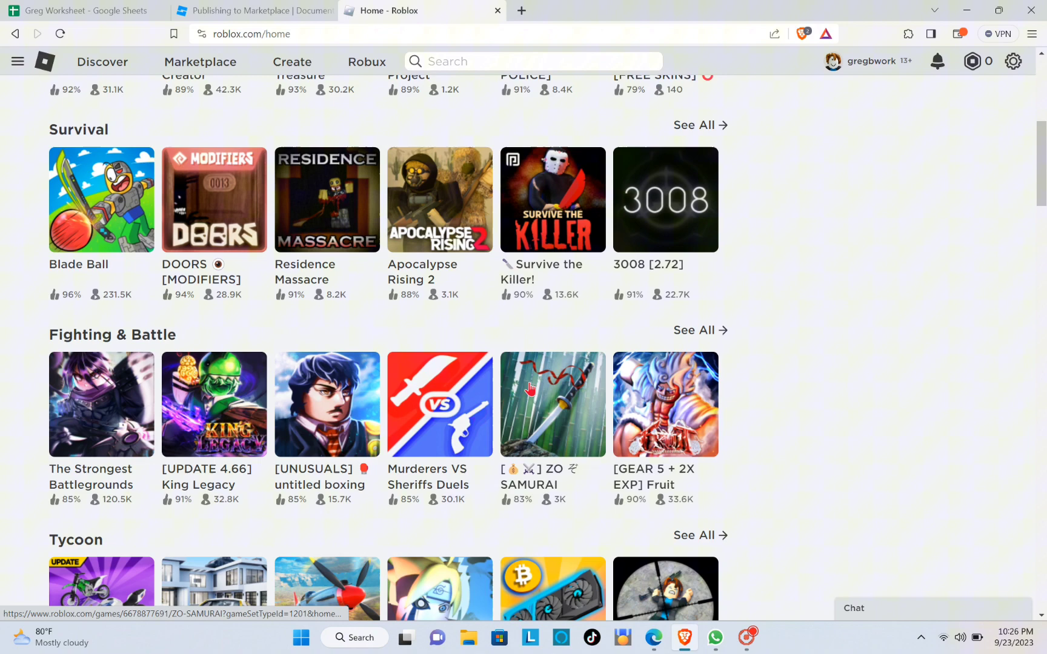
{"action": "scroll", "scroll_direction": "up", "scroll_amount": 3}
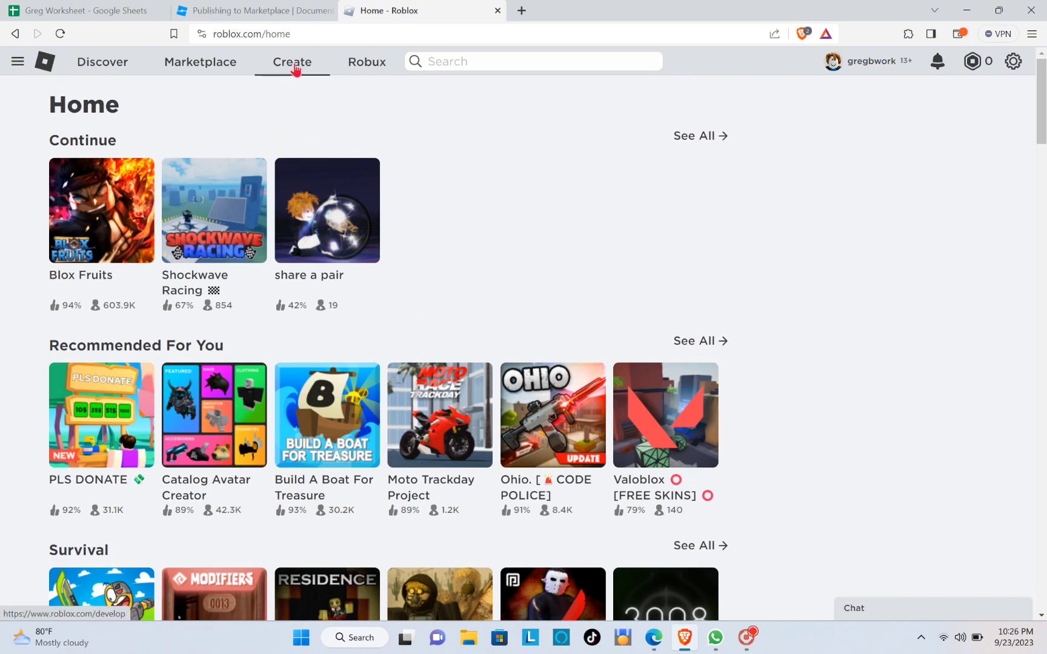
{"action": "left_click", "coordinate": [292, 62]}
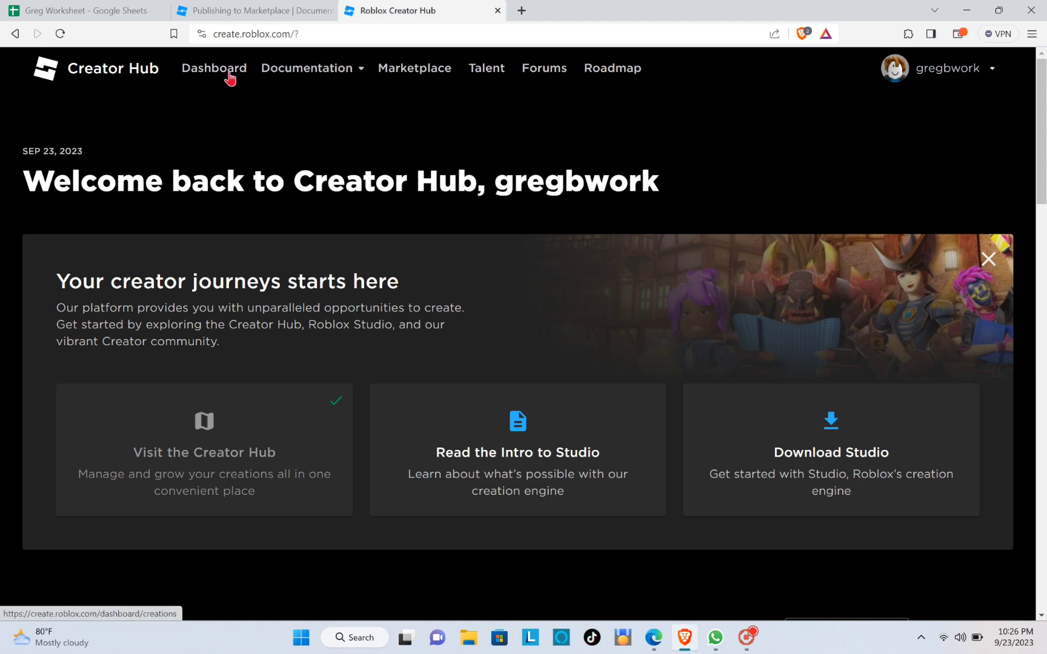
In Creations > Avatar Items, set Classic Type to Classic T-Shirts and show the Upload Asset box.
{"action": "left_click", "coordinate": [213, 67]}
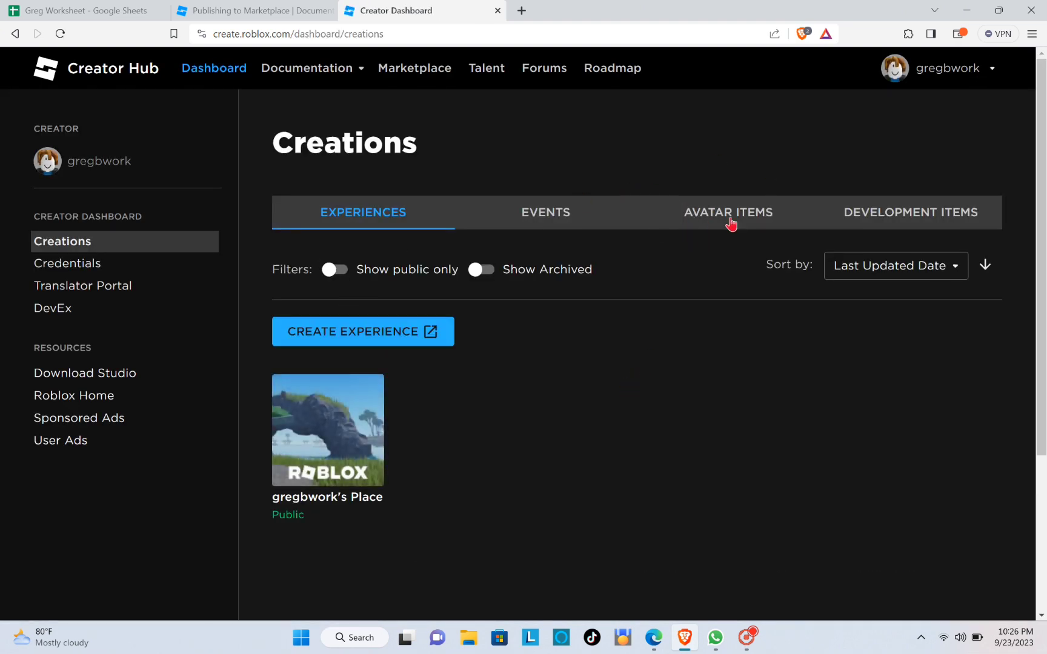
{"action": "left_click", "coordinate": [727, 212]}
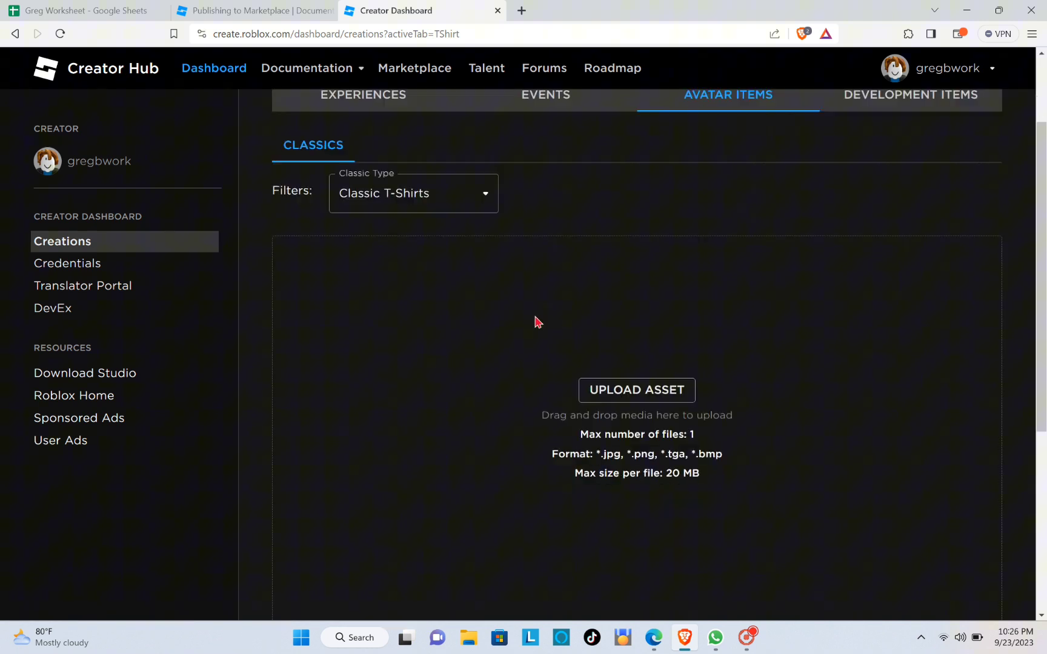
{"action": "scroll", "scroll_direction": "up", "scroll_amount": 3}
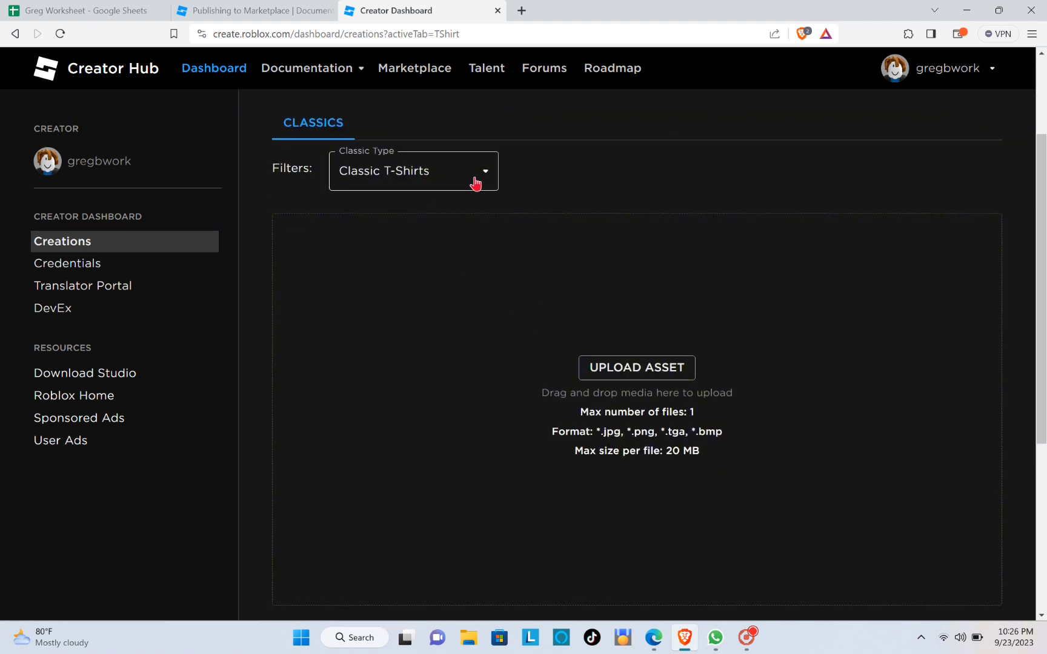
{"action": "left_click", "coordinate": [411, 171]}
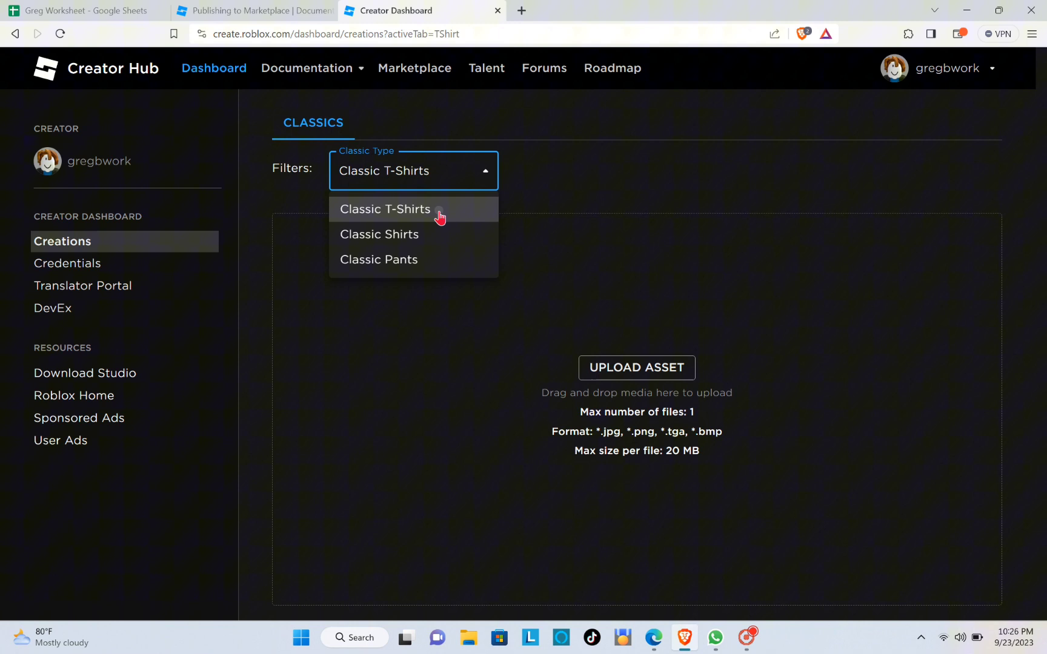
{"action": "left_click", "coordinate": [384, 209]}
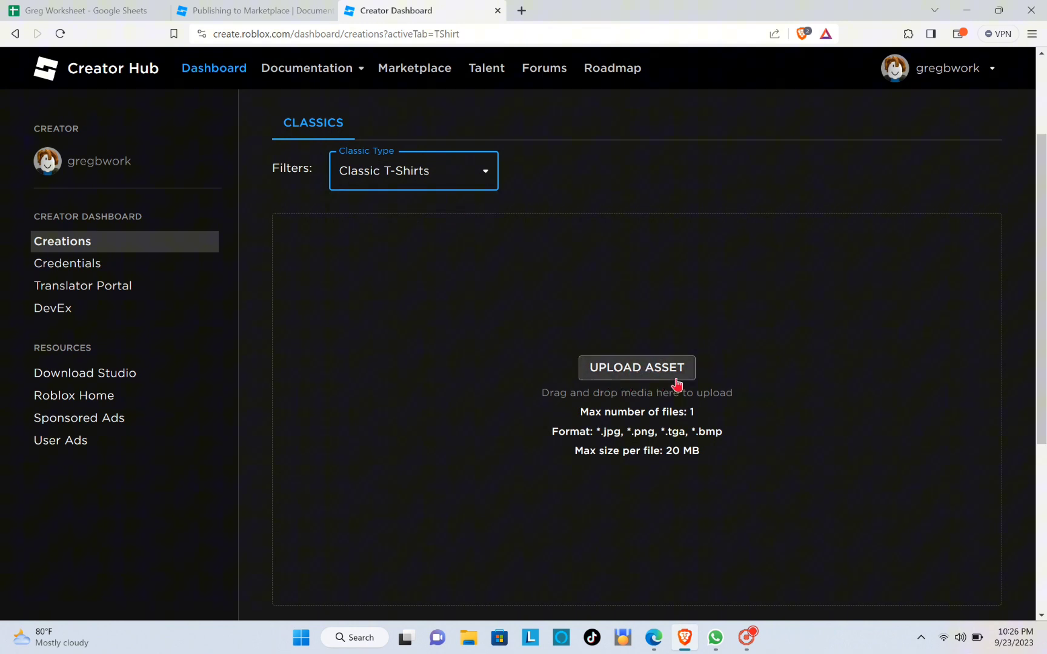
{"action": "mouse_move", "coordinate": [590, 397]}
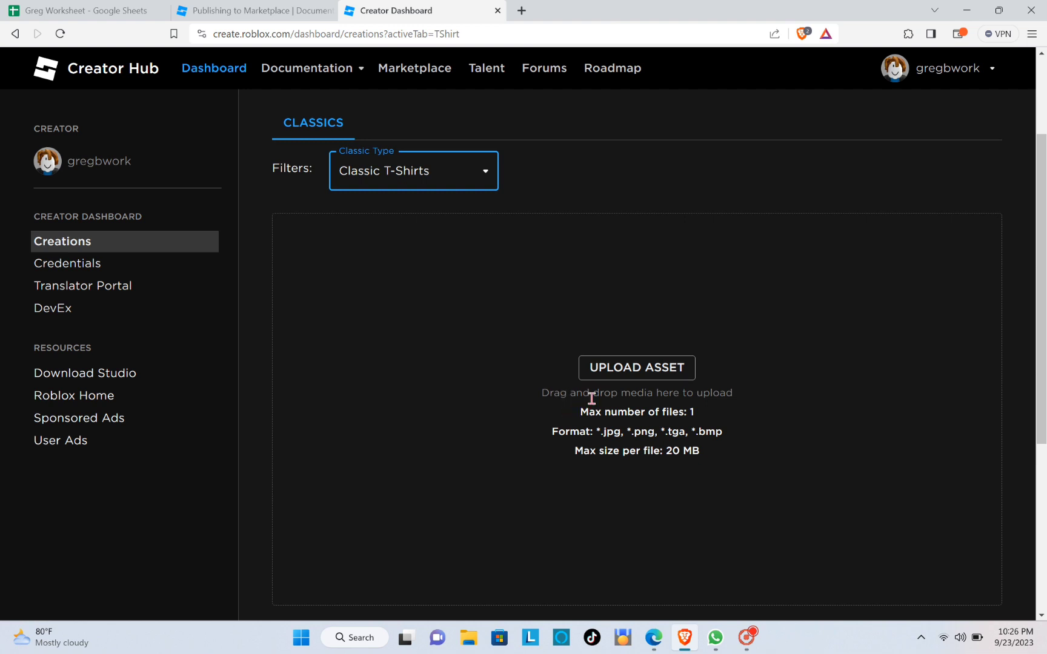
{"action": "mouse_move", "coordinate": [635, 368]}
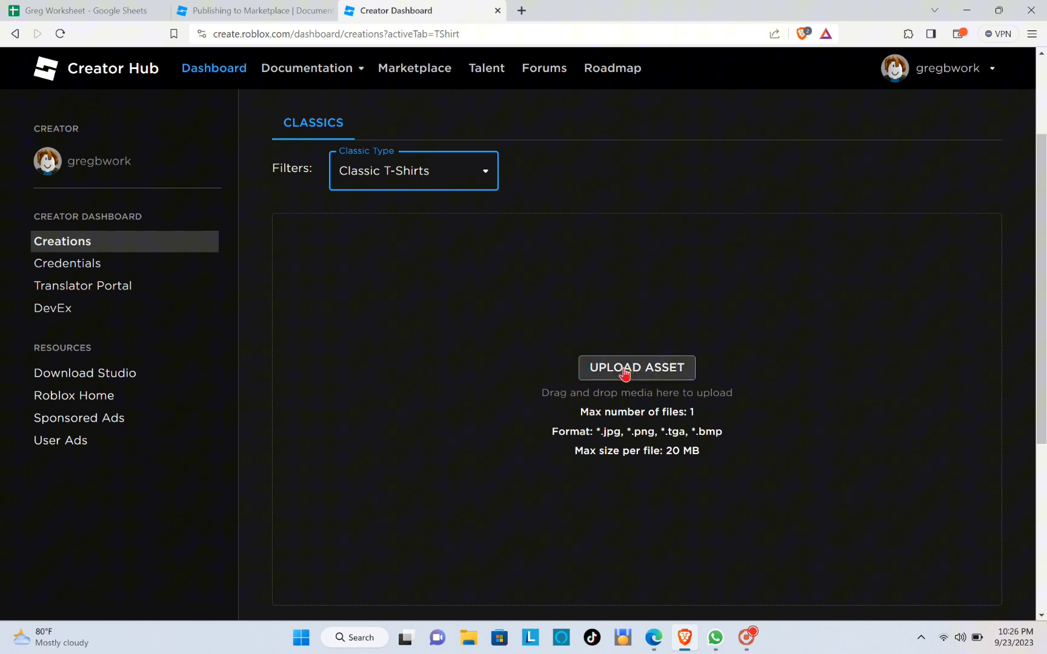
{"action": "mouse_move", "coordinate": [589, 424]}
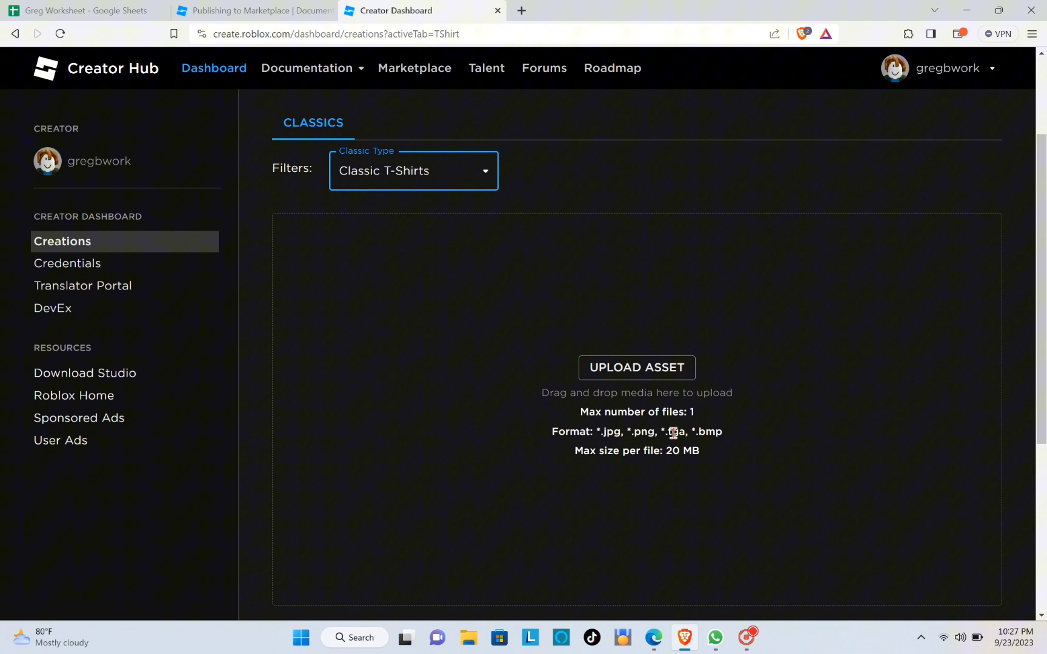
{"action": "mouse_move", "coordinate": [647, 451]}
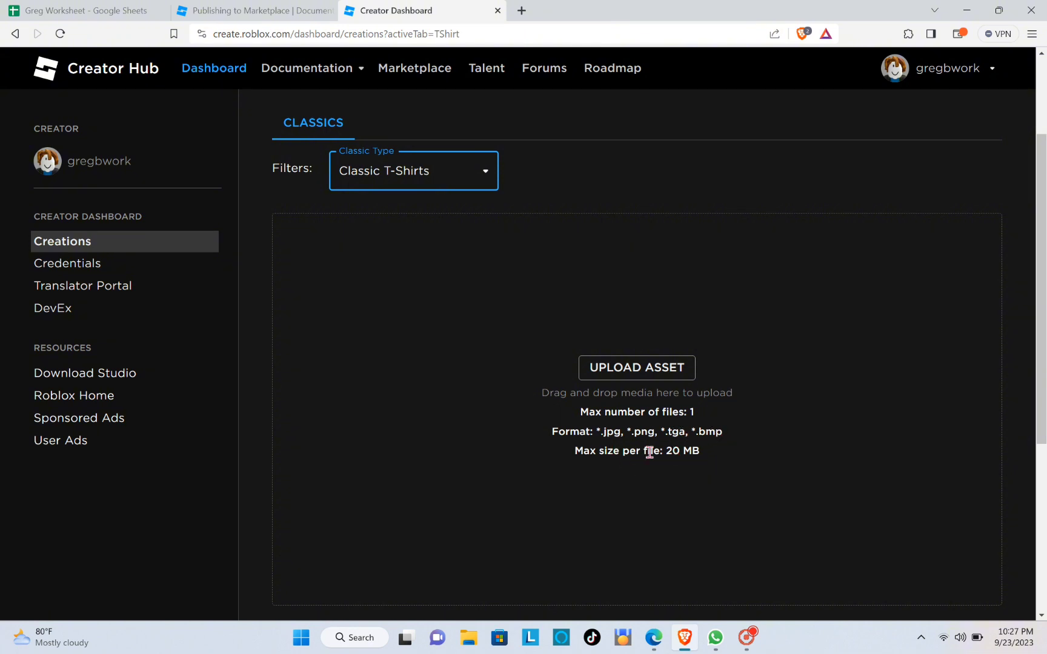
{"action": "scroll", "scroll_direction": "down", "scroll_amount": 3}
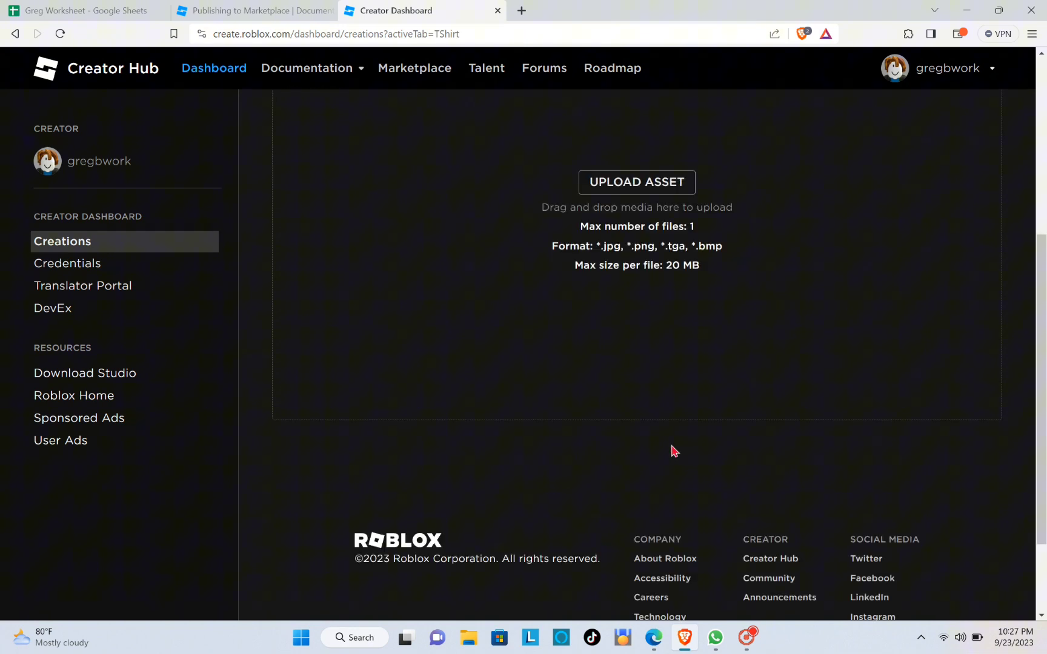
{"action": "scroll", "scroll_direction": "up", "scroll_amount": 3}
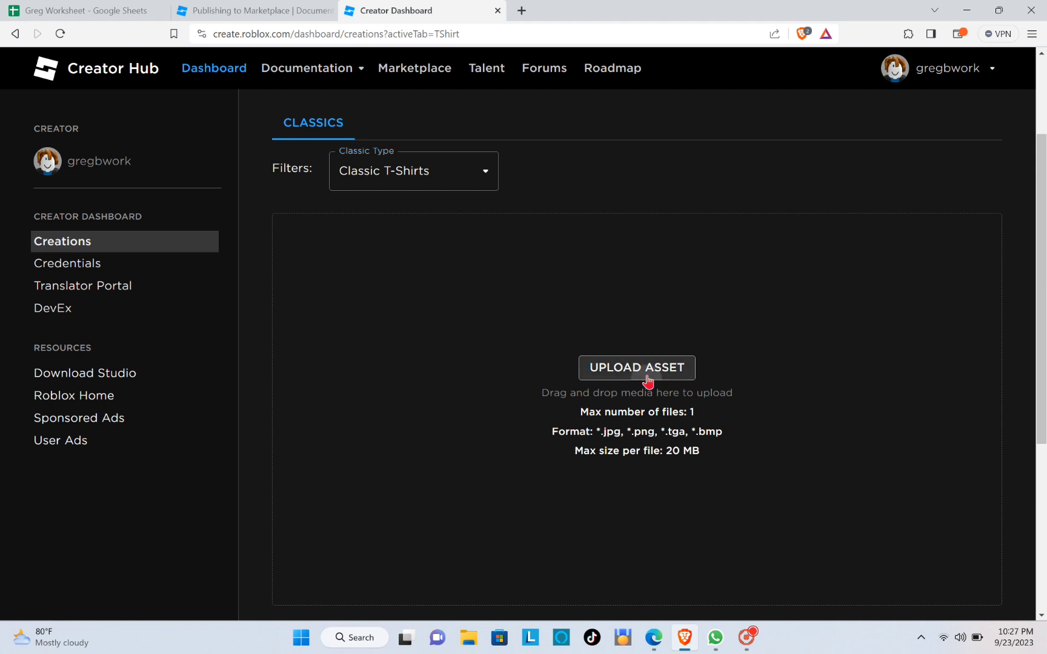
Start a new T-Shirt upload and choose the Steam screenshot as its image.
{"action": "left_click", "coordinate": [636, 368]}
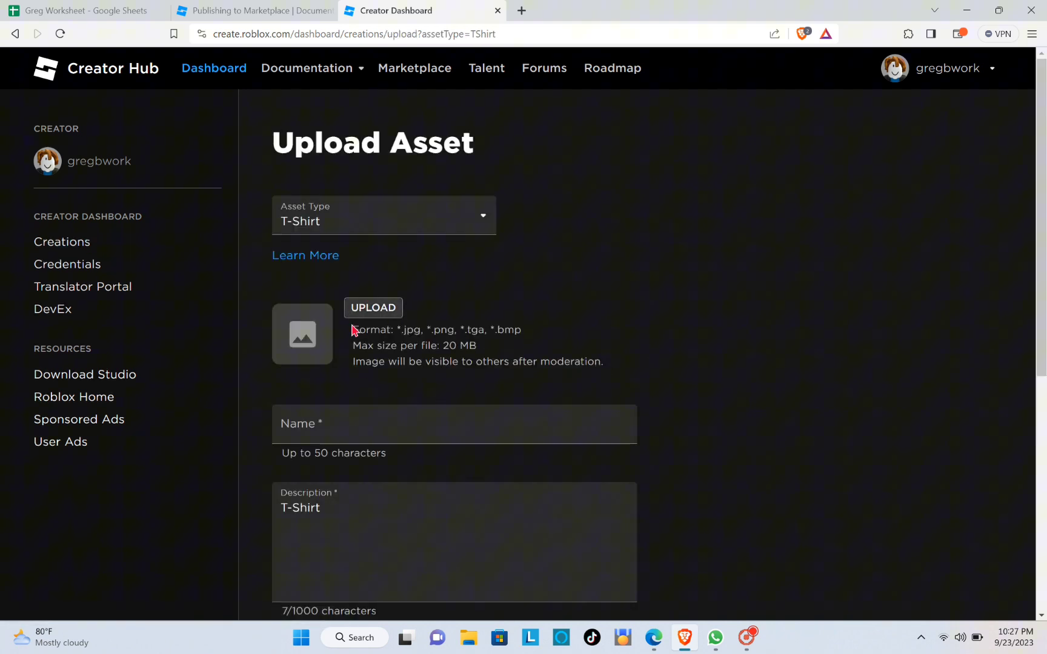
{"action": "scroll", "scroll_direction": "down", "scroll_amount": 3}
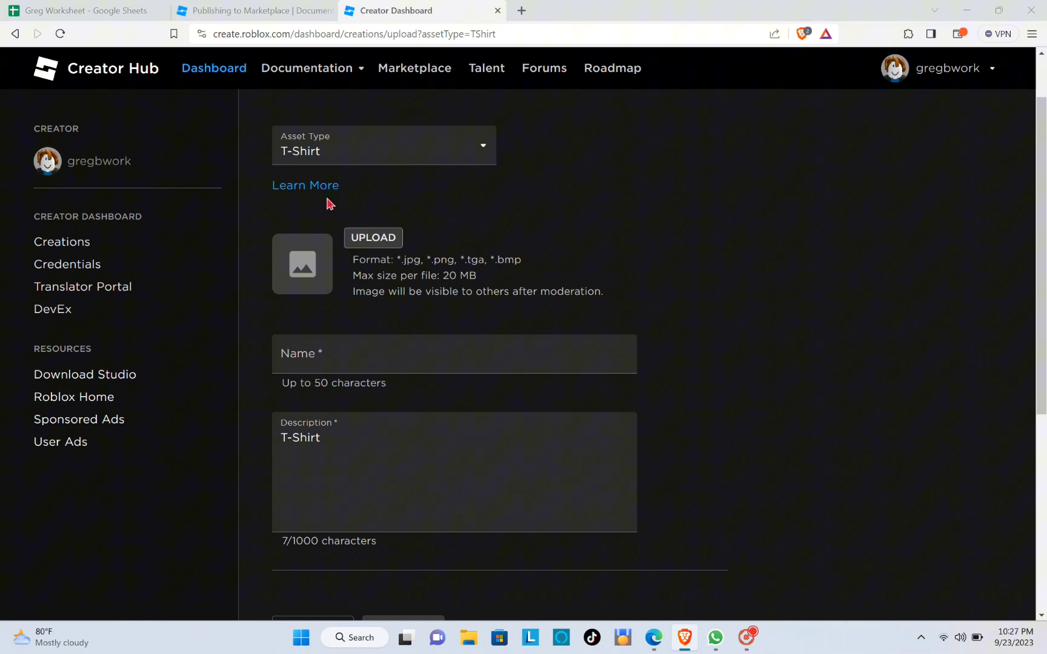
{"action": "left_click", "coordinate": [372, 237]}
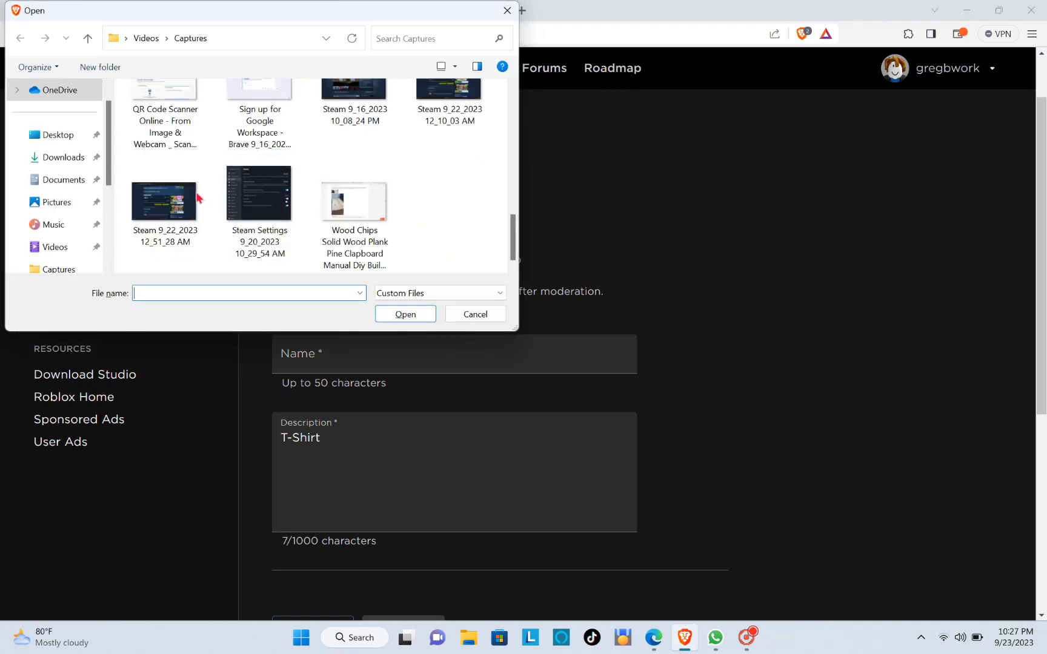
{"action": "left_click", "coordinate": [474, 314]}
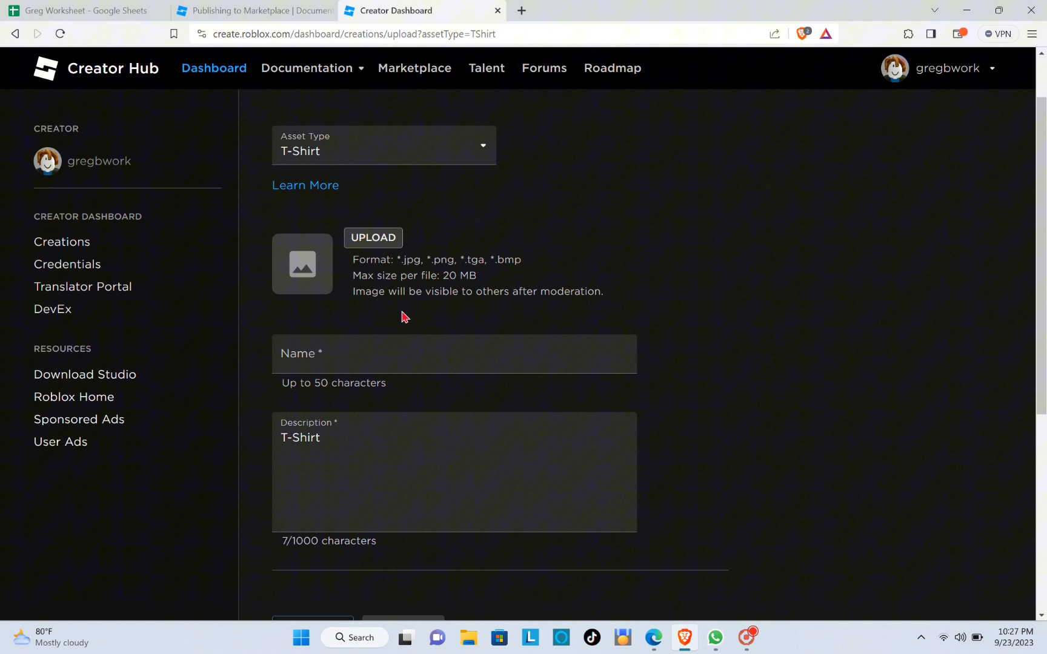
{"action": "scroll", "scroll_direction": "down", "scroll_amount": 3}
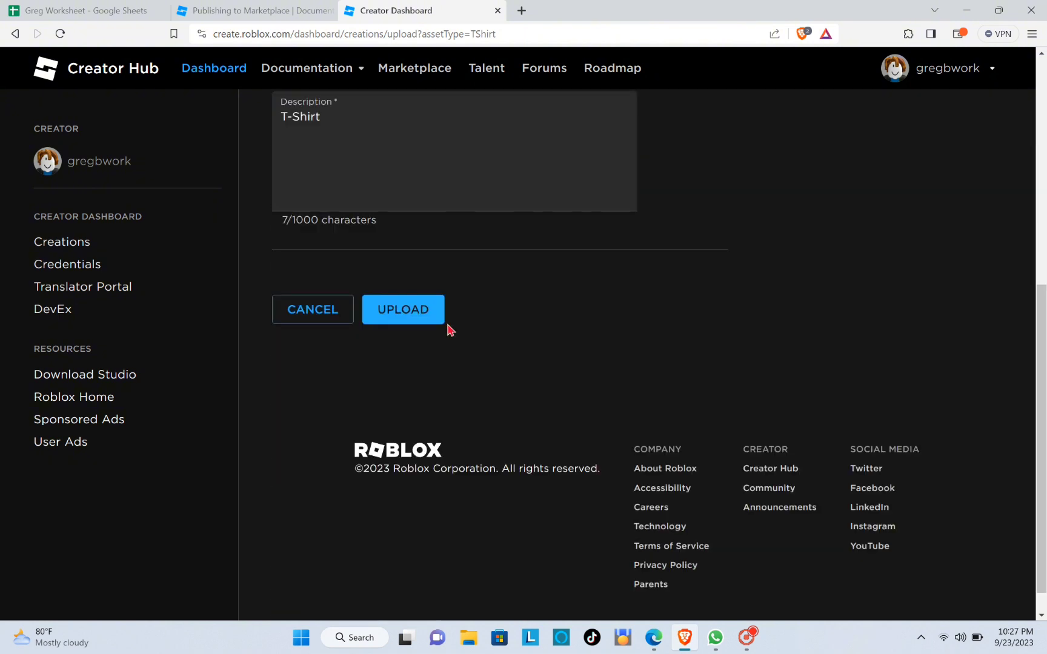
Name the T-Shirt 'neww', keep description T-Shirt, and submit the upload.
{"action": "scroll", "scroll_direction": "up", "scroll_amount": 3}
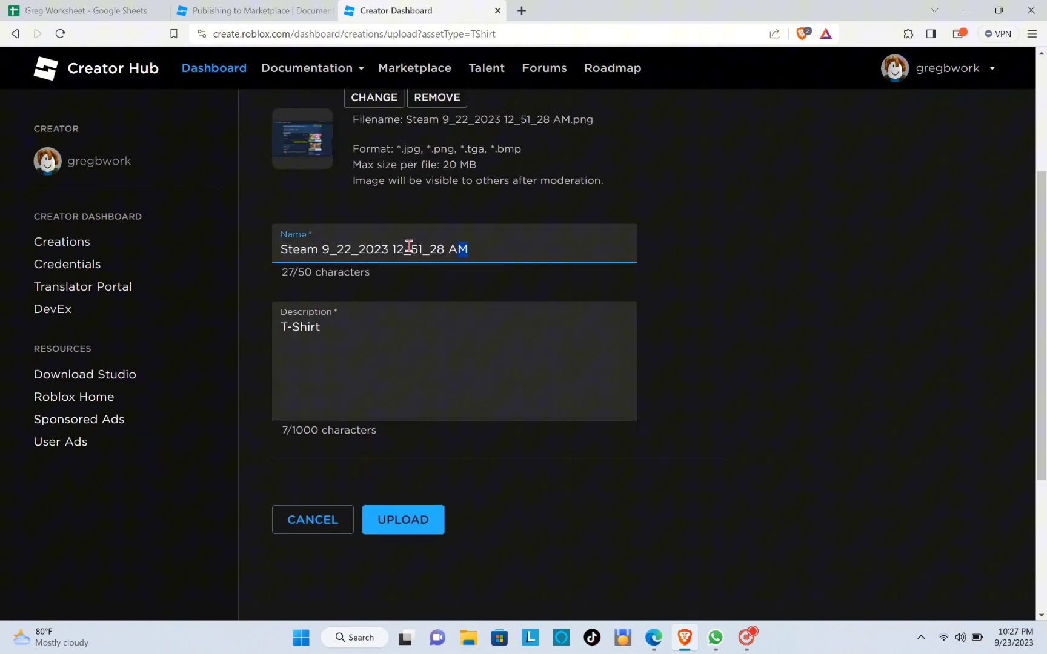
{"action": "key", "text": "ctrl+a"}
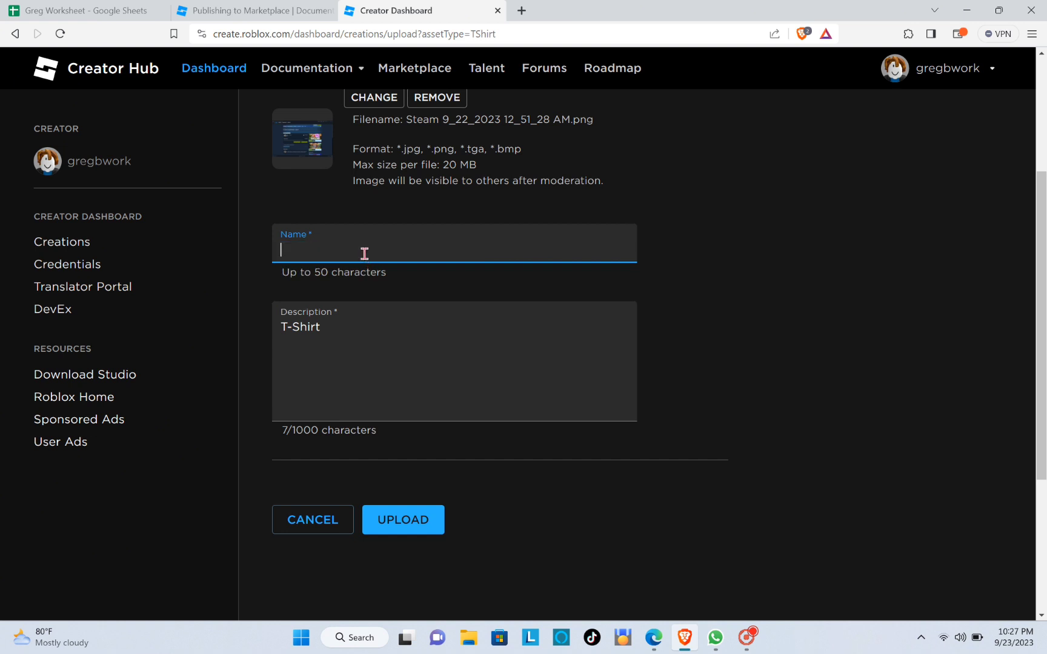
{"action": "type", "text": "neww"}
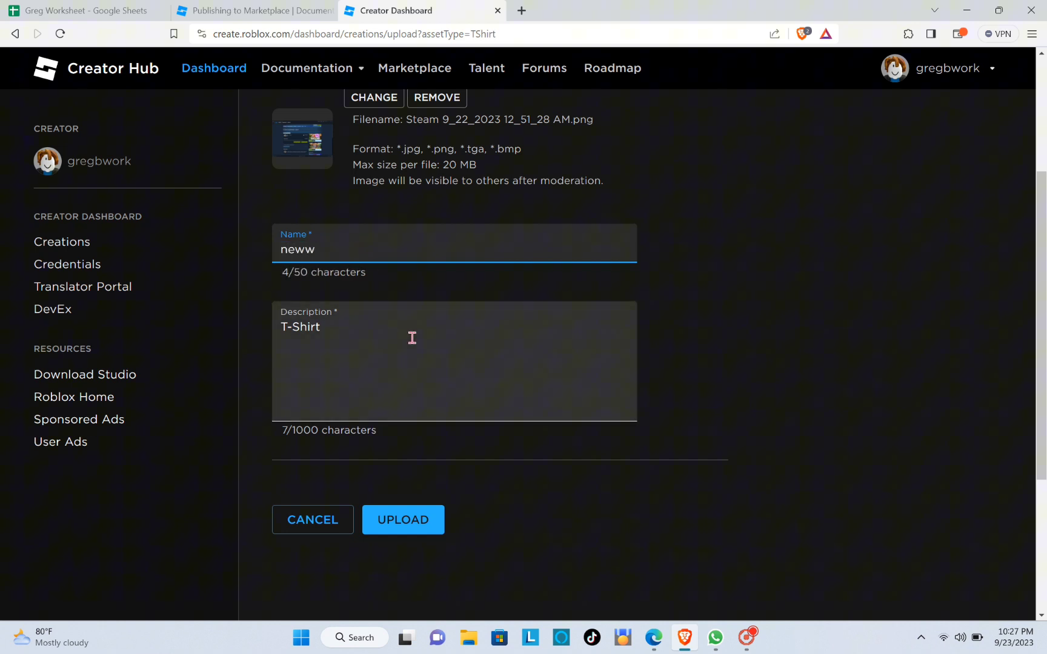
{"action": "left_click", "coordinate": [327, 336]}
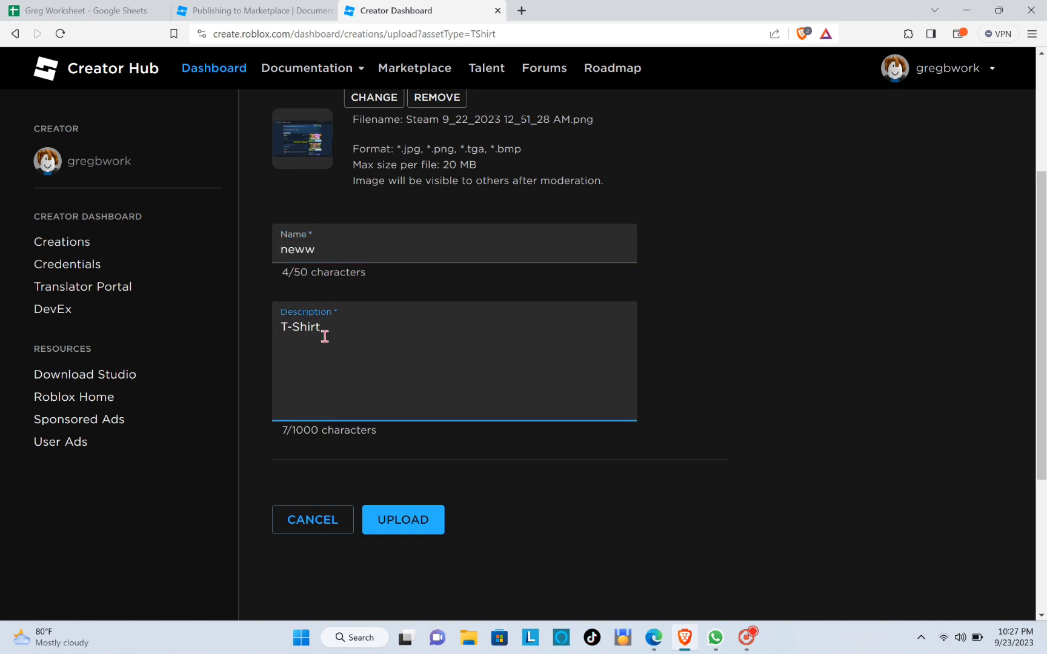
{"action": "scroll", "scroll_direction": "down", "scroll_amount": 3}
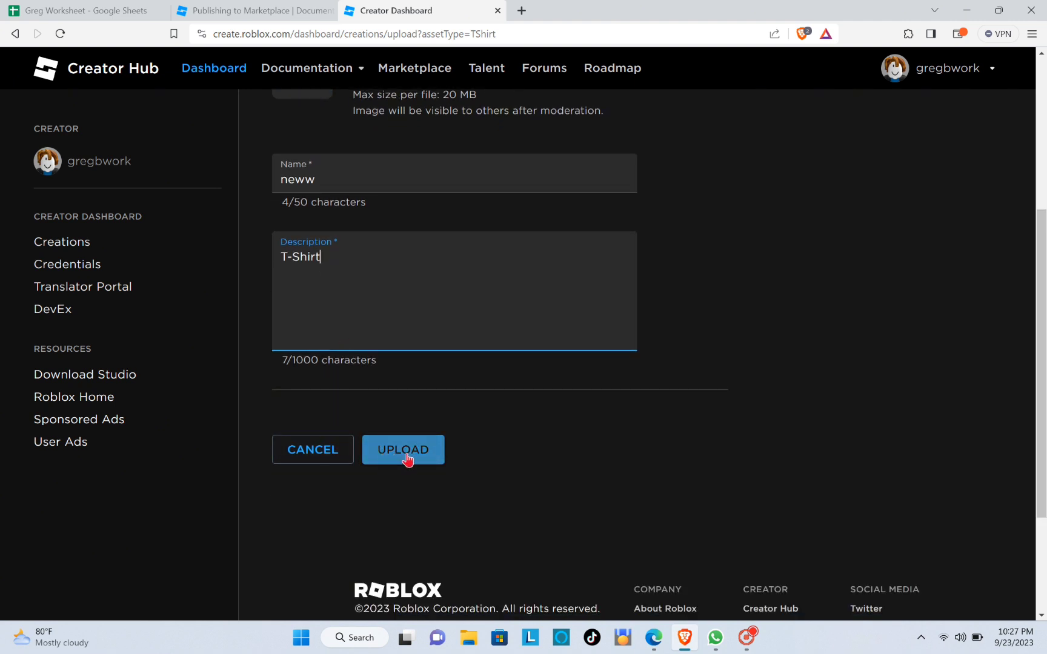
{"action": "left_click", "coordinate": [402, 449]}
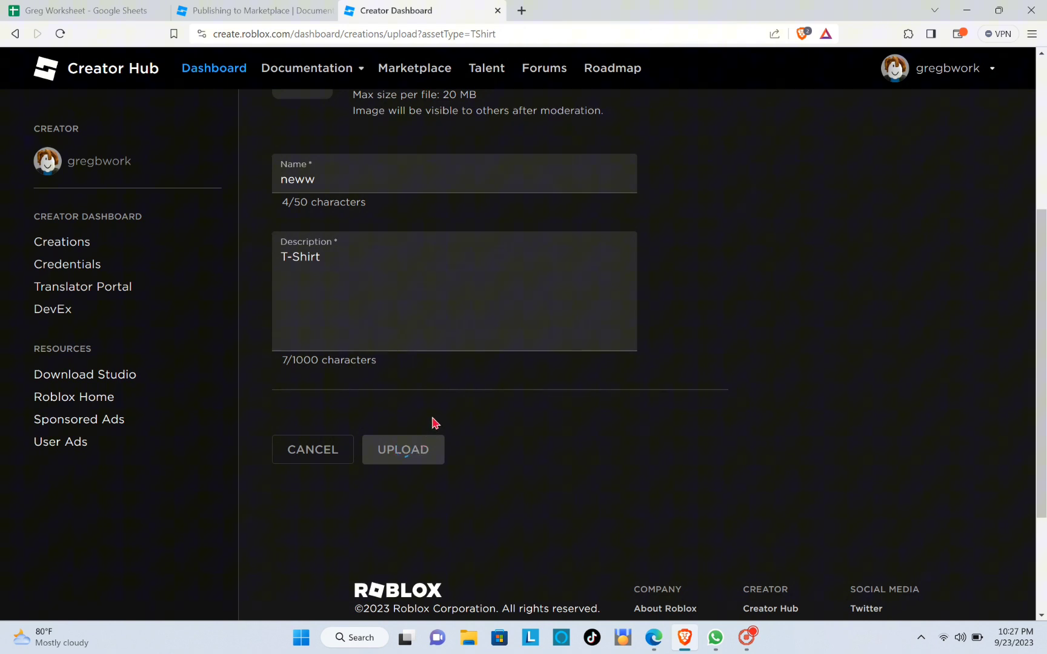
{"action": "left_click", "coordinate": [402, 449]}
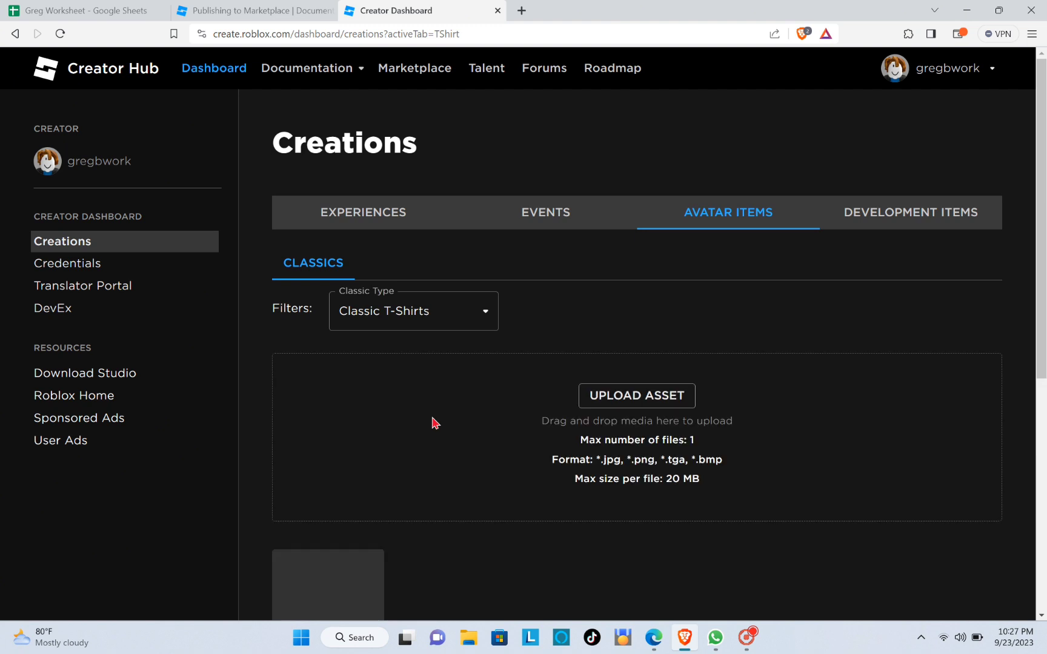
Find the offsale 'neww' tile in Classic T-Shirts and show its ••• options menu.
{"action": "scroll", "scroll_direction": "down", "scroll_amount": 3}
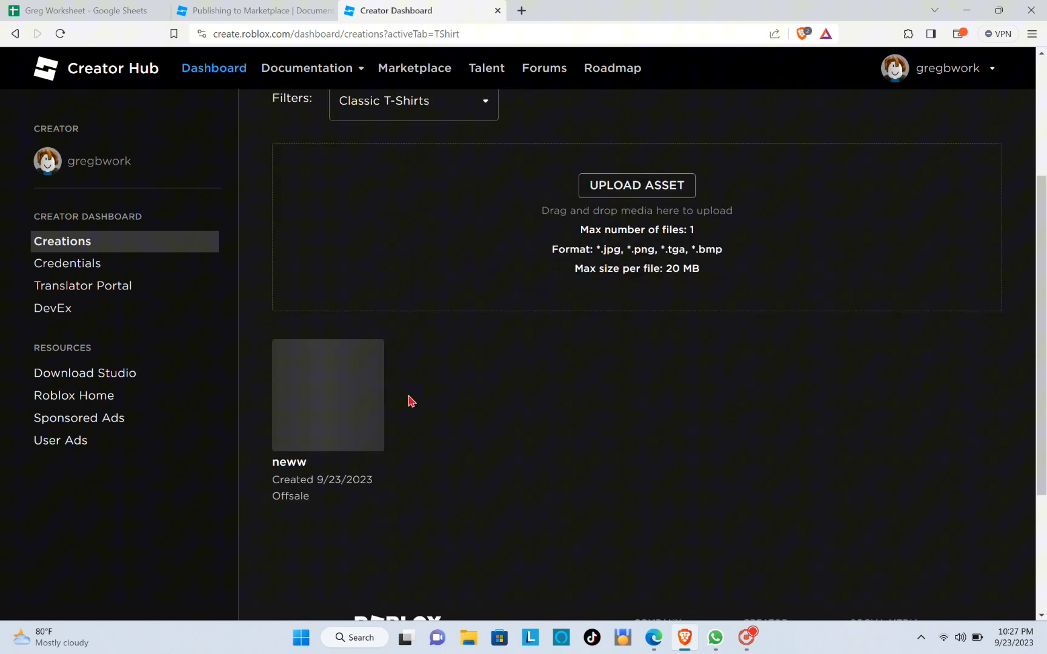
{"action": "mouse_move", "coordinate": [332, 388]}
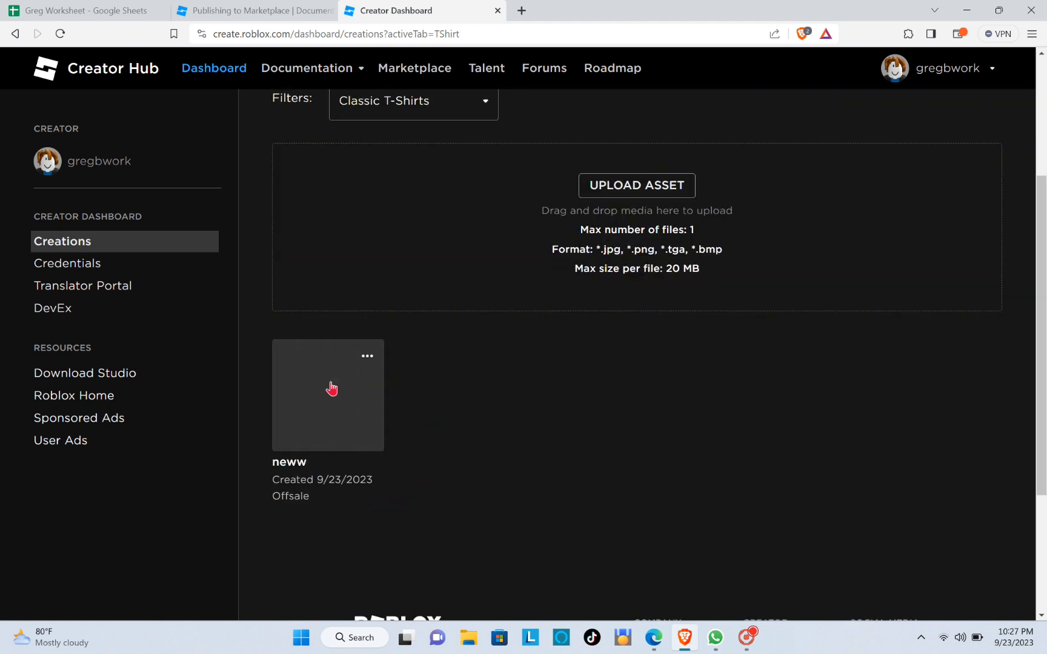
{"action": "mouse_move", "coordinate": [372, 407]}
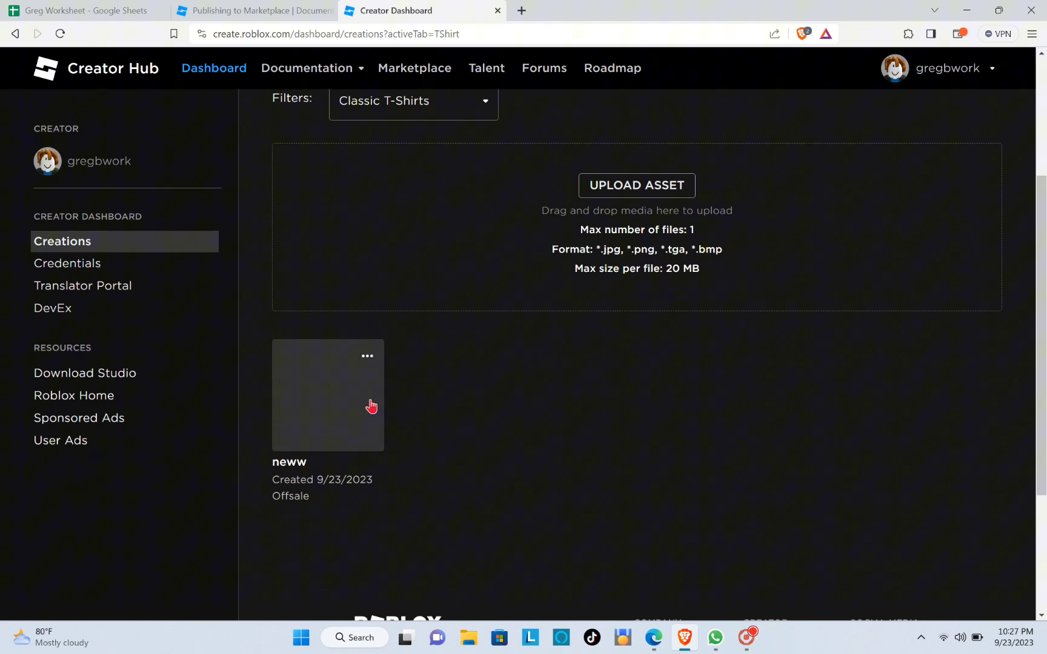
{"action": "mouse_move", "coordinate": [337, 410]}
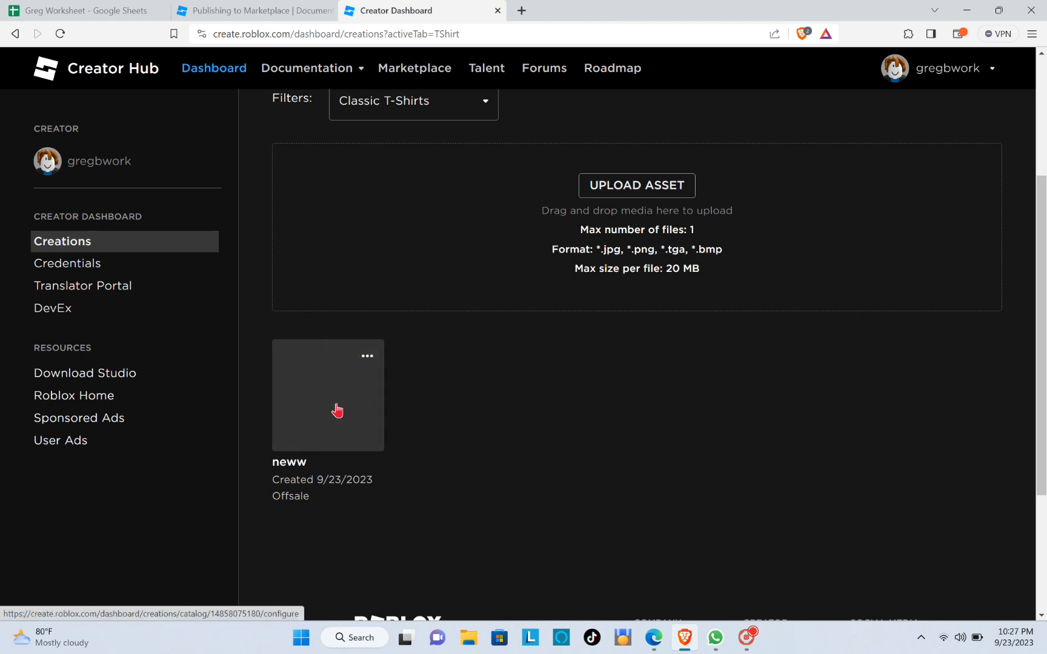
{"action": "mouse_move", "coordinate": [364, 357]}
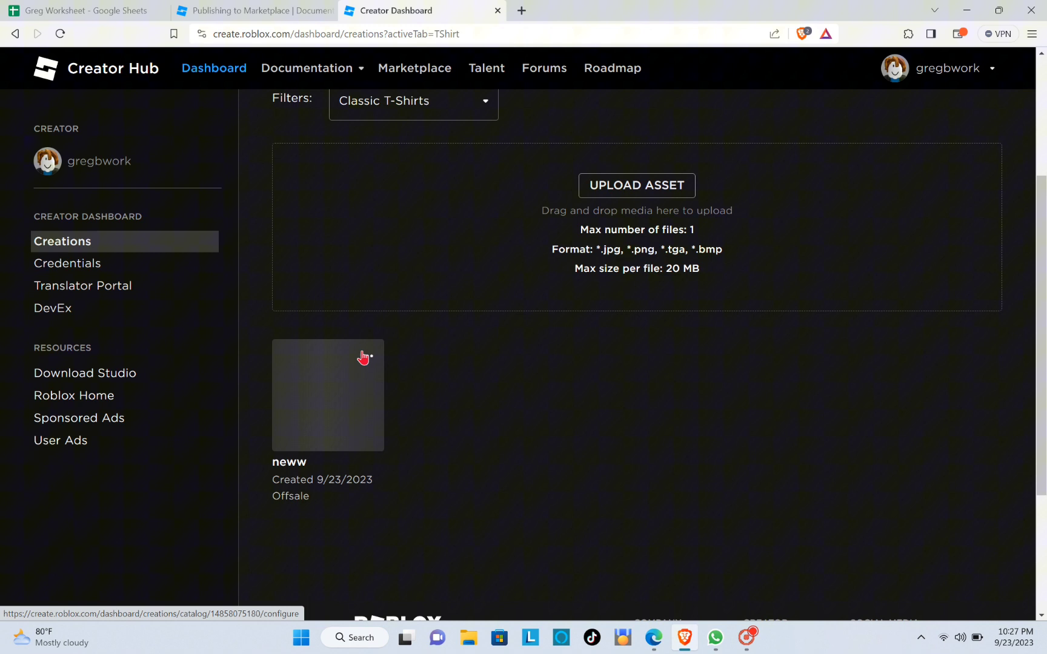
{"action": "left_click", "coordinate": [367, 355]}
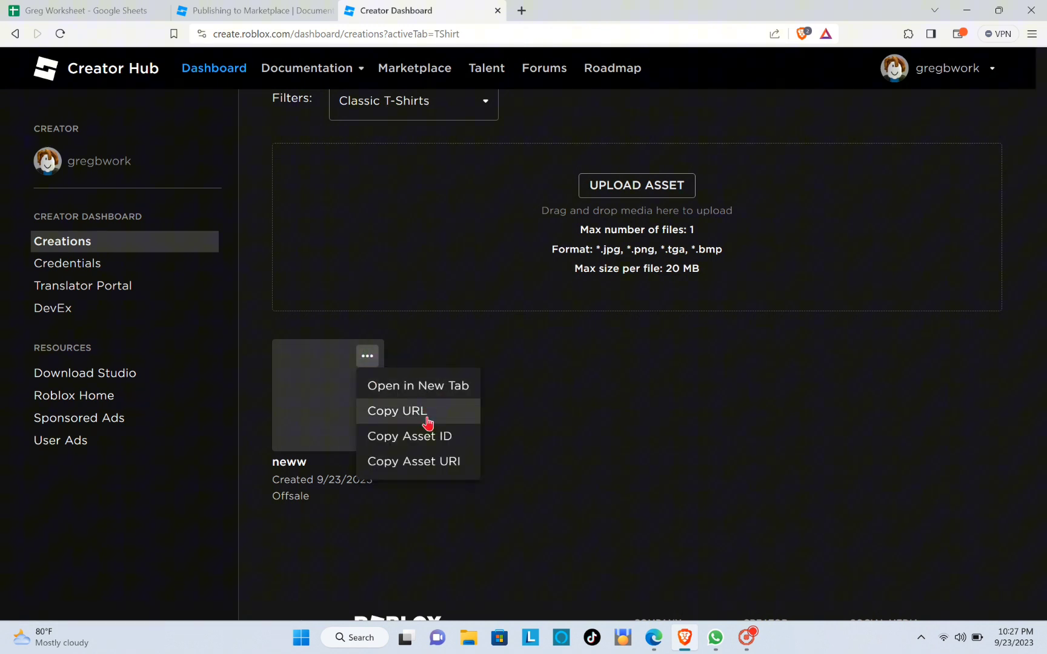
{"action": "mouse_move", "coordinate": [457, 461]}
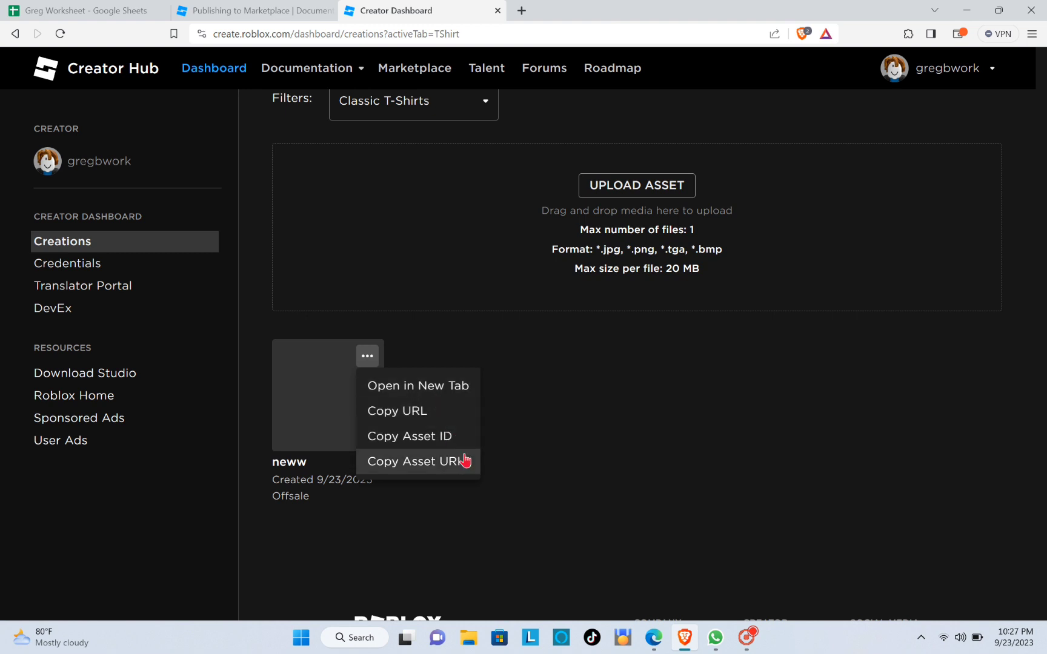
{"action": "mouse_move", "coordinate": [327, 409]}
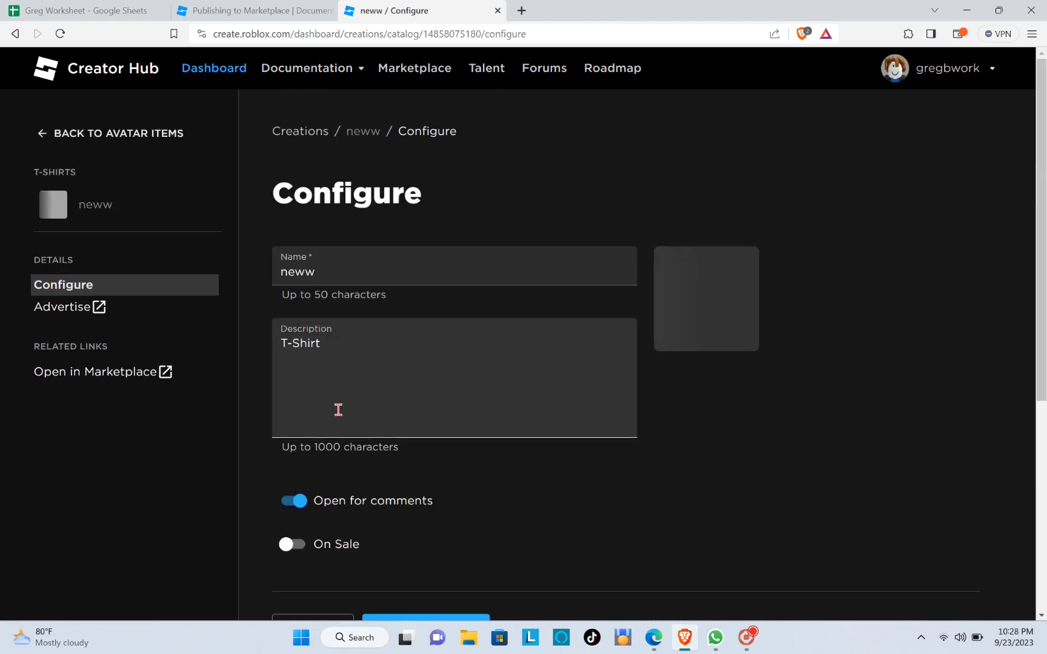
Set 'neww' On Sale at 12 Robux and attempt Publish, which fails for insufficient funds.
{"action": "left_click", "coordinate": [292, 544]}
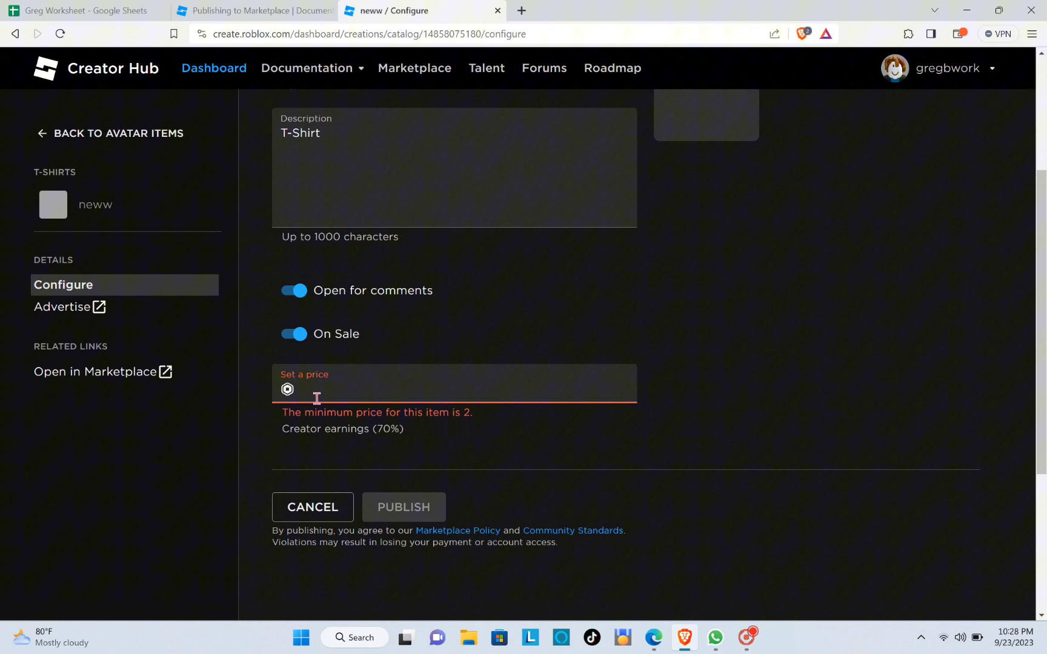
{"action": "type", "text": "12"}
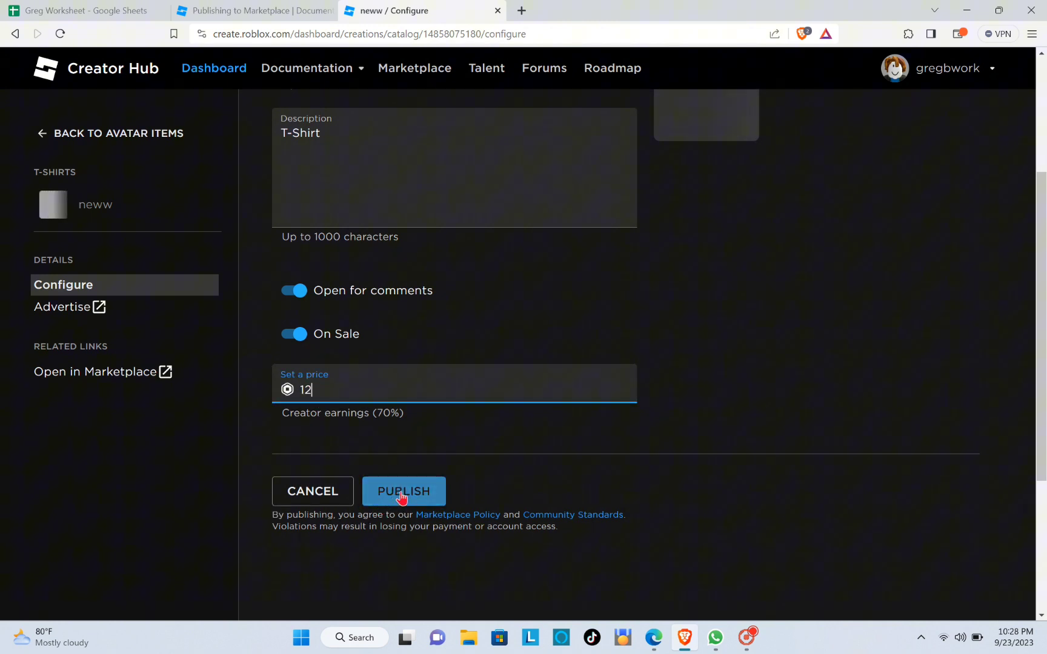
{"action": "left_click", "coordinate": [404, 492]}
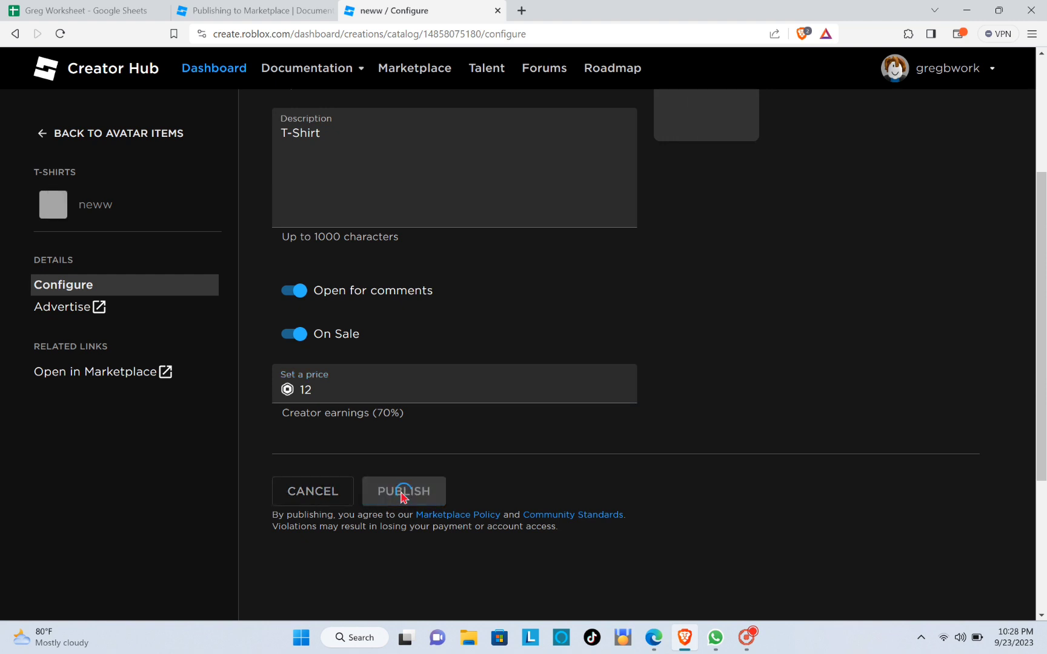
{"action": "left_click", "coordinate": [403, 492]}
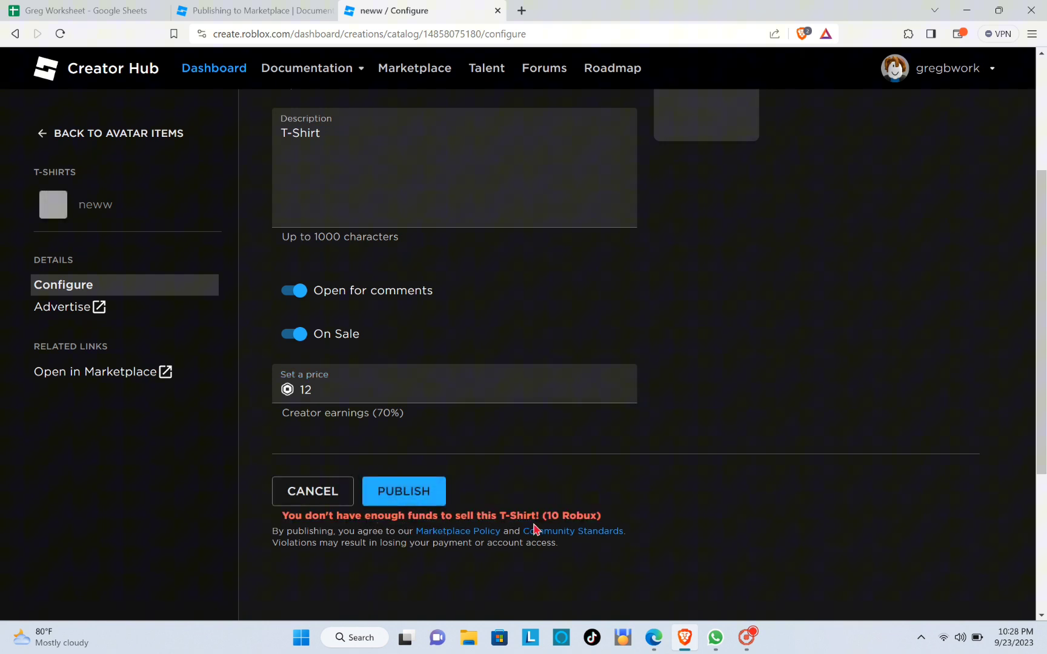
{"action": "mouse_move", "coordinate": [486, 472]}
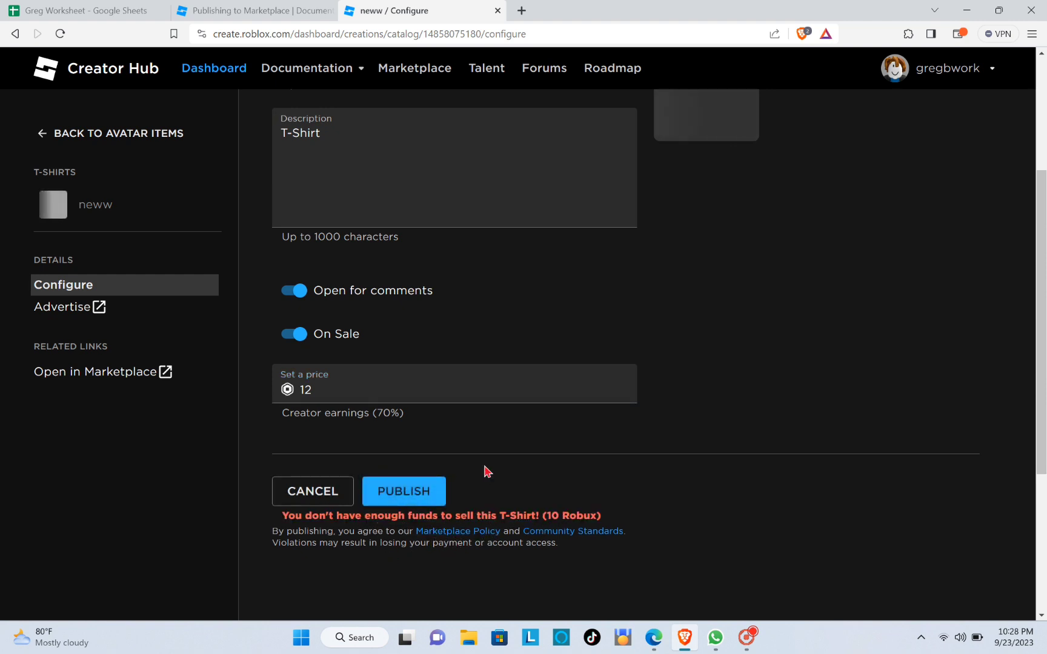
{"action": "scroll", "scroll_direction": "up", "scroll_amount": 3}
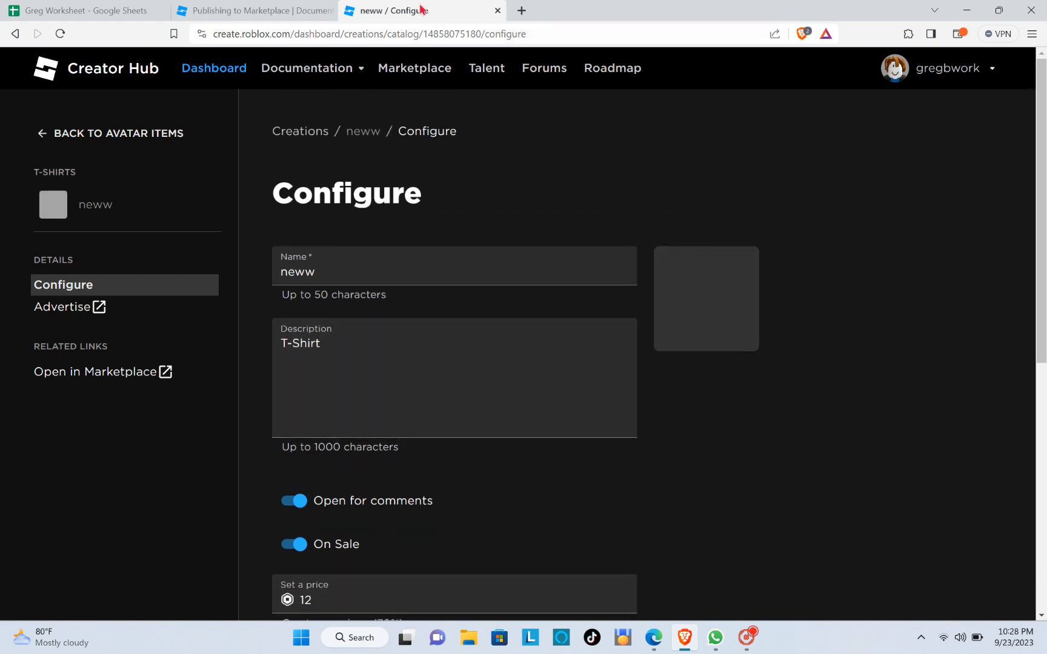
Return to the Publishing to Marketplace tab near its Troubleshooting section.
{"action": "left_click", "coordinate": [253, 11]}
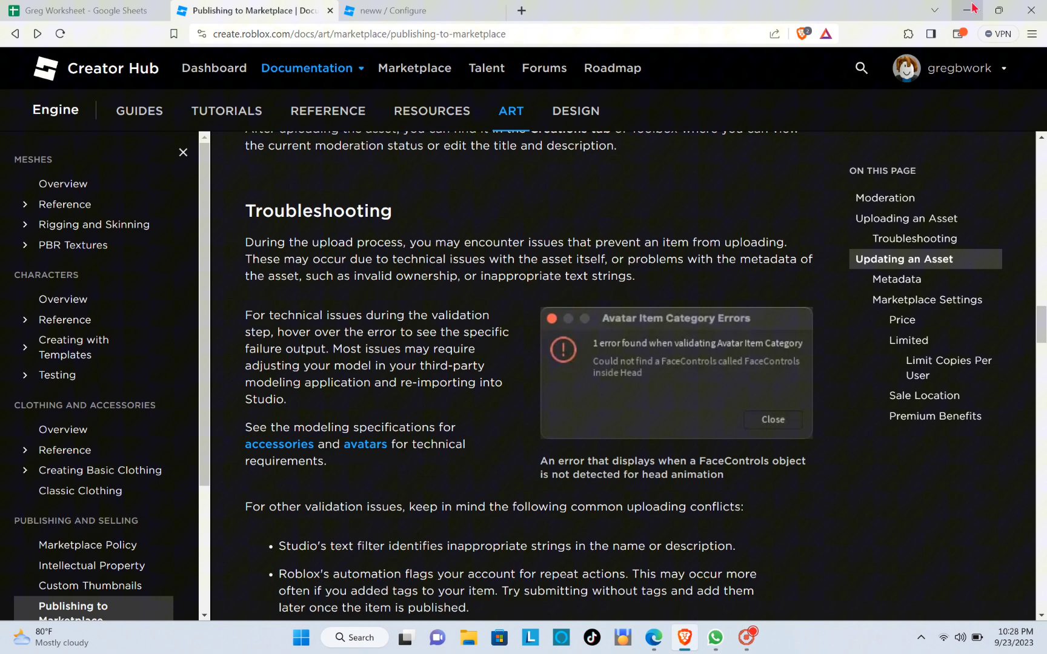
{"action": "mouse_move", "coordinate": [969, 8]}
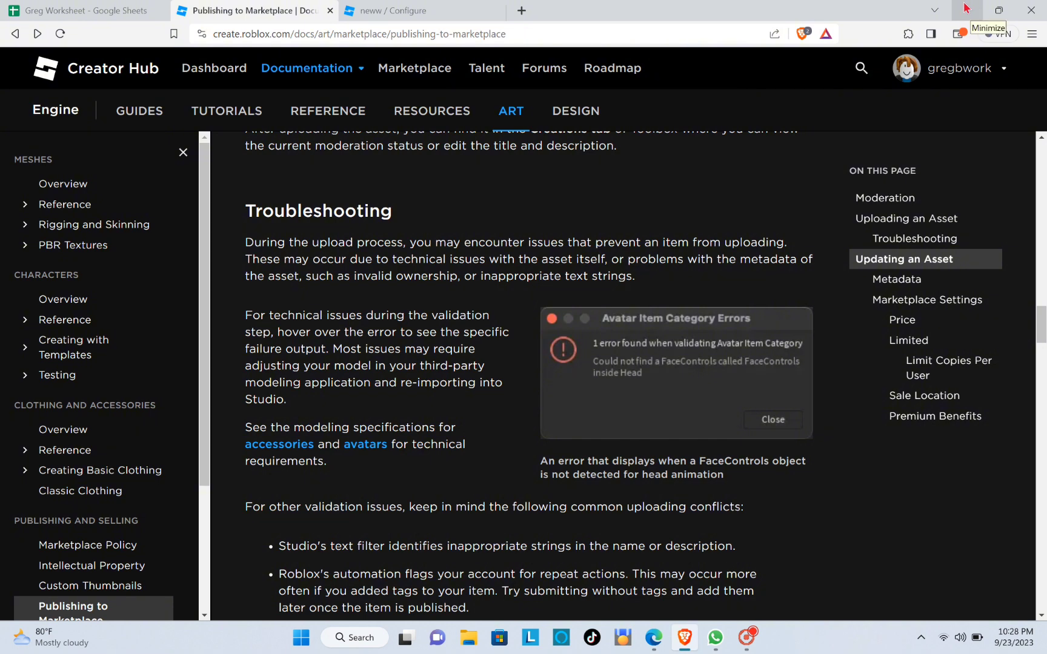
{"action": "scroll", "scroll_direction": "up", "scroll_amount": 3}
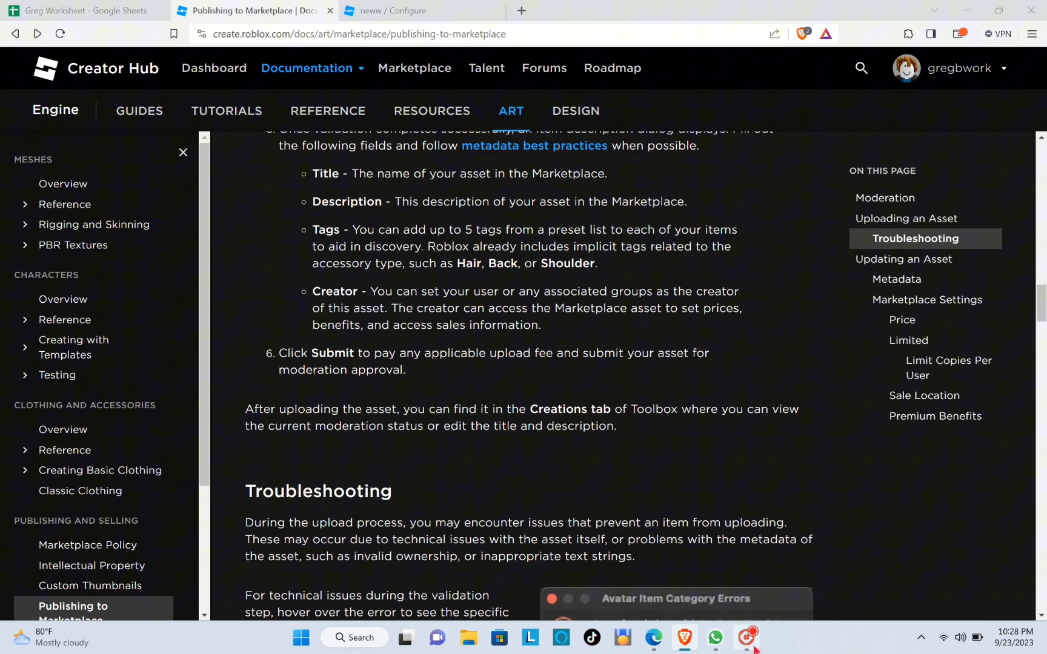